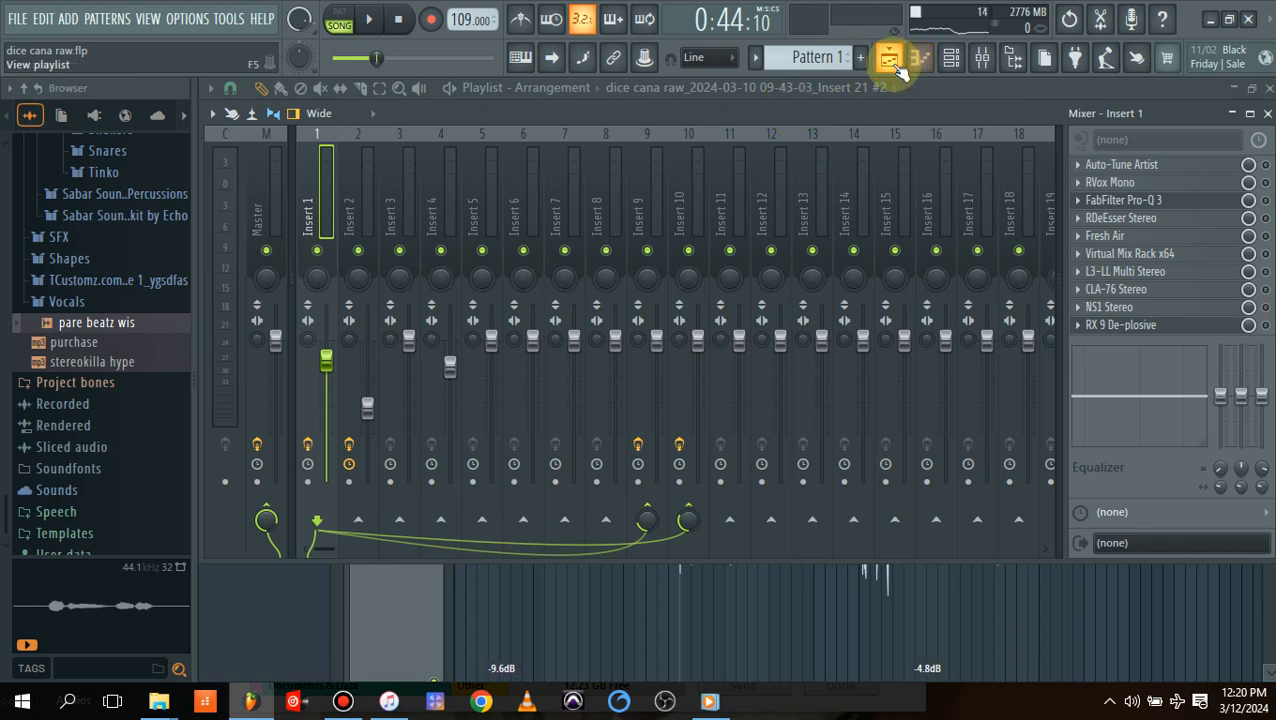
Glance at the arrangement playlist, then return to the mixer on the lead vocal insert
click(888, 56)
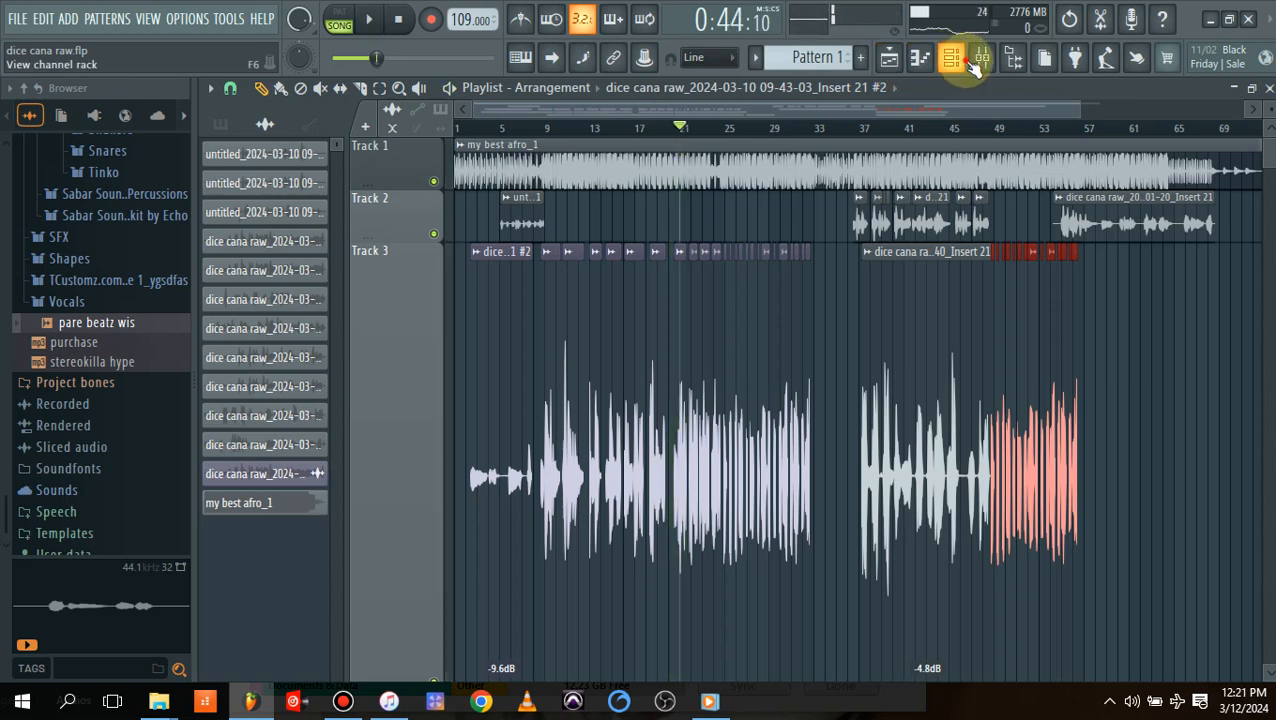
click(952, 56)
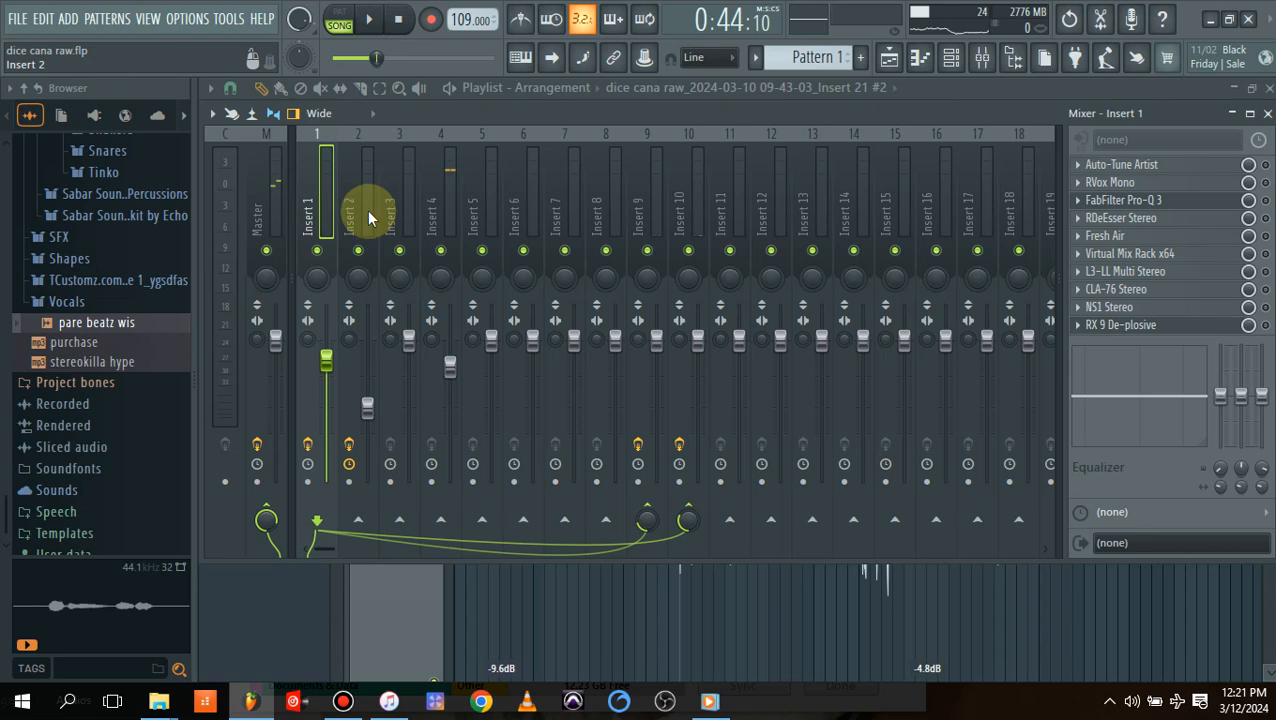
click(356, 210)
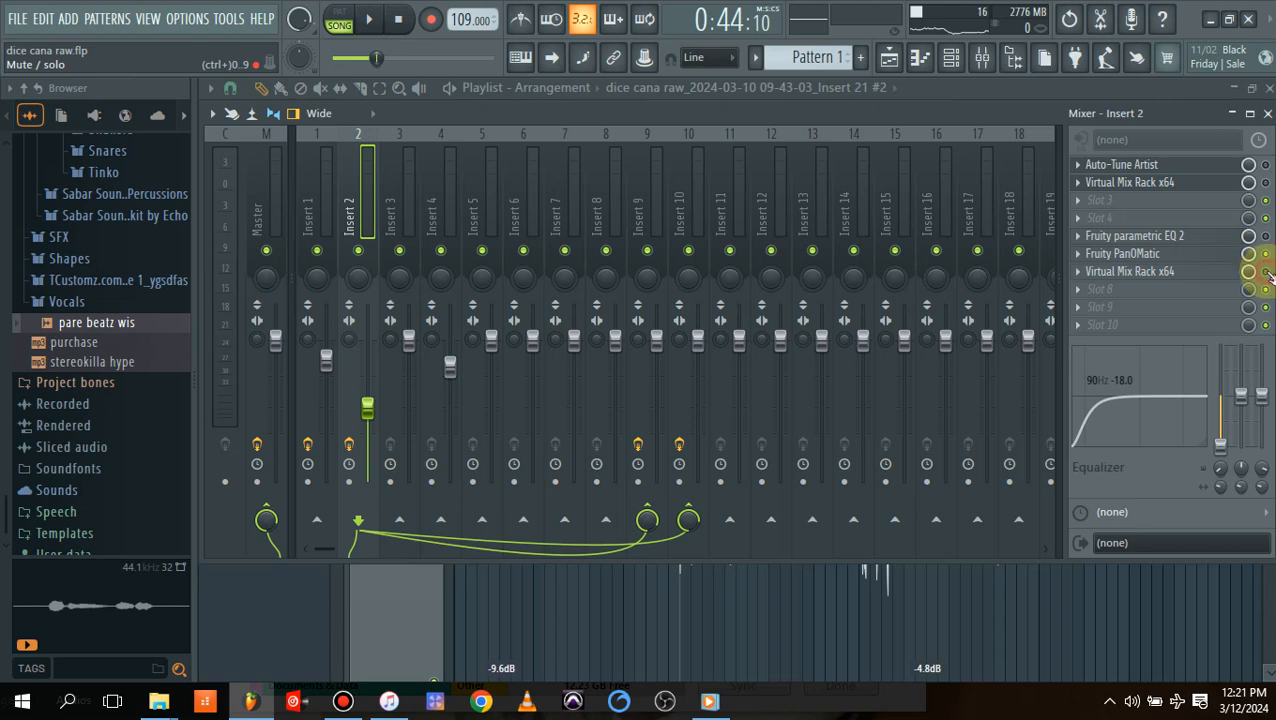
click(368, 18)
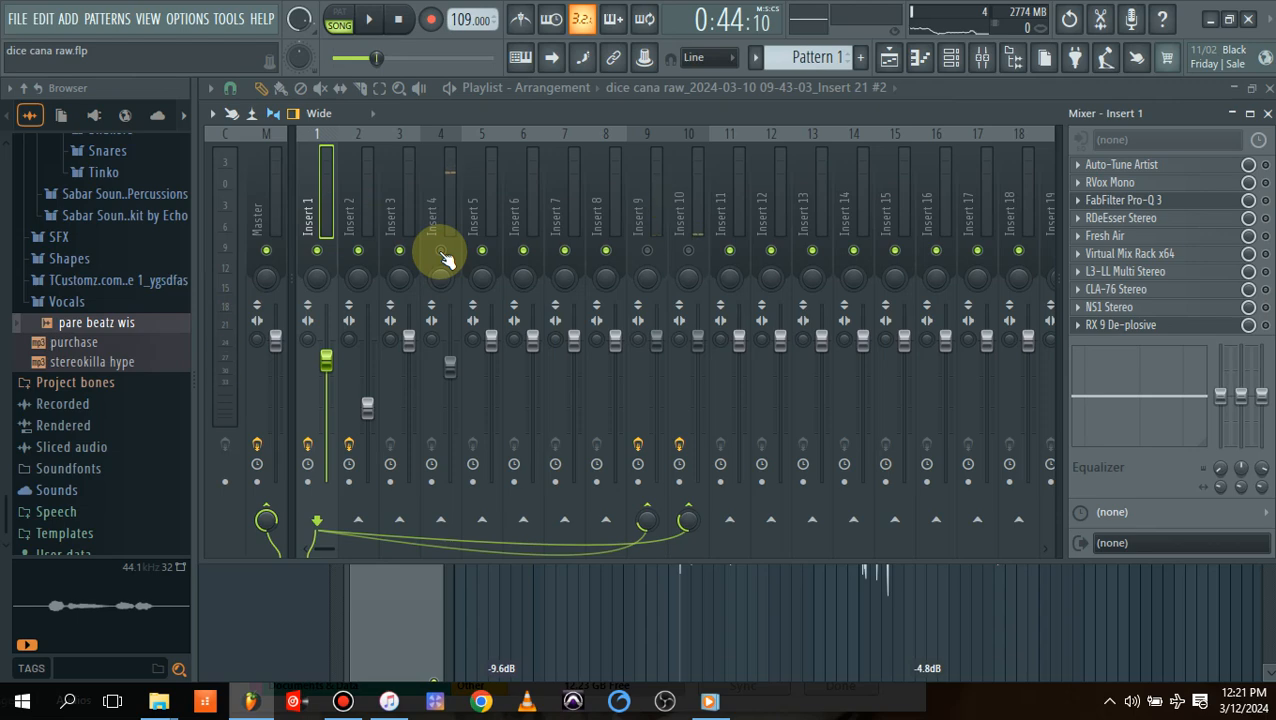
click(316, 210)
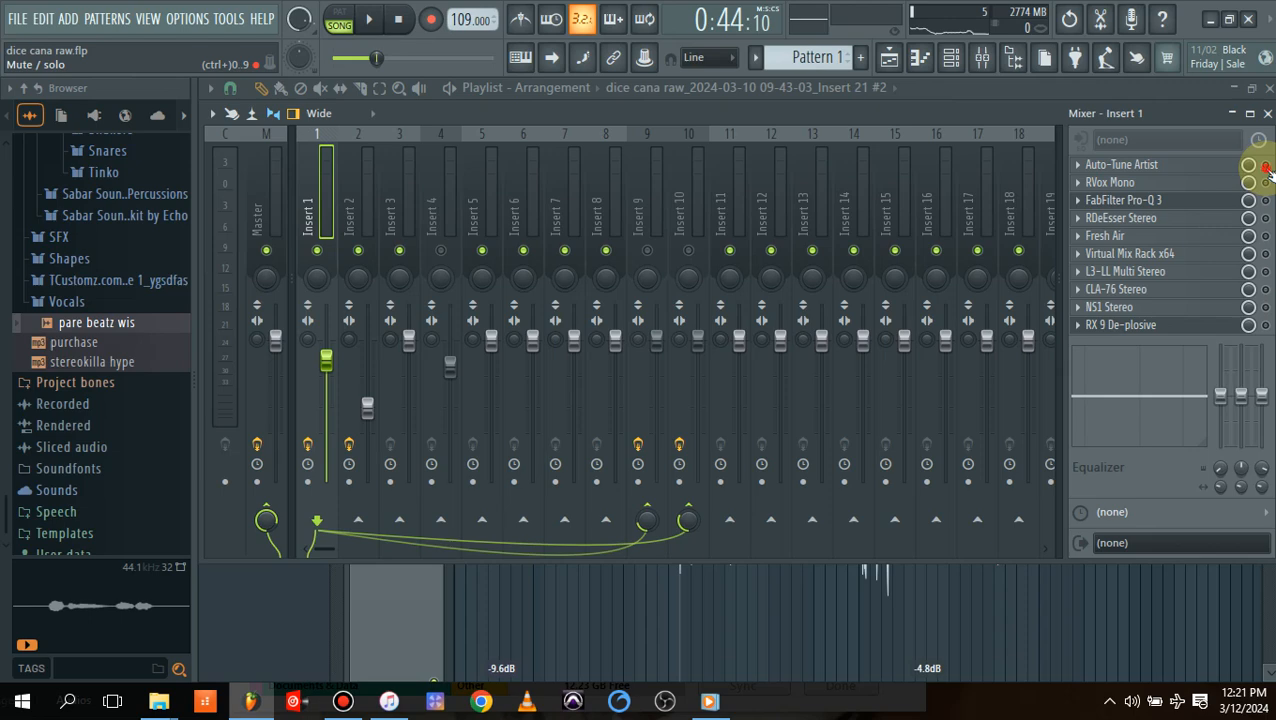
Review Auto-Tune Artist and the RVox Mono compressor on the lead vocal, leaving both unchanged
click(1120, 164)
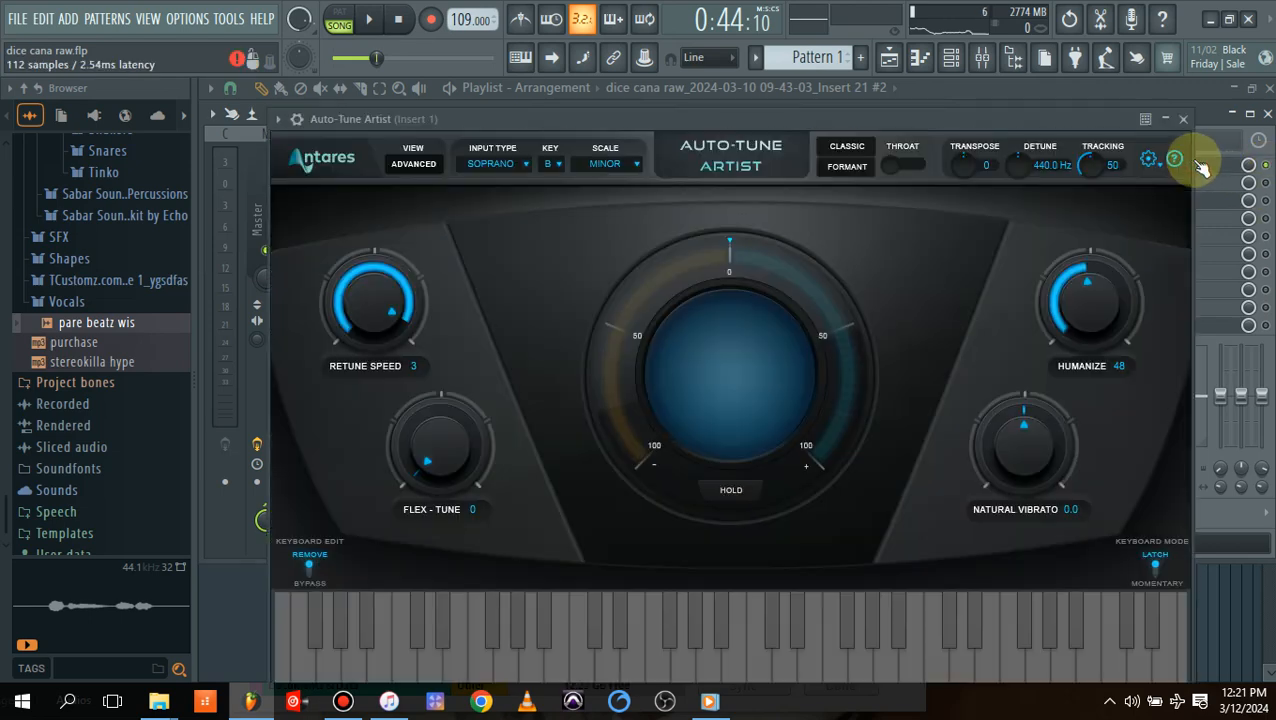
mouse_move(1092, 310)
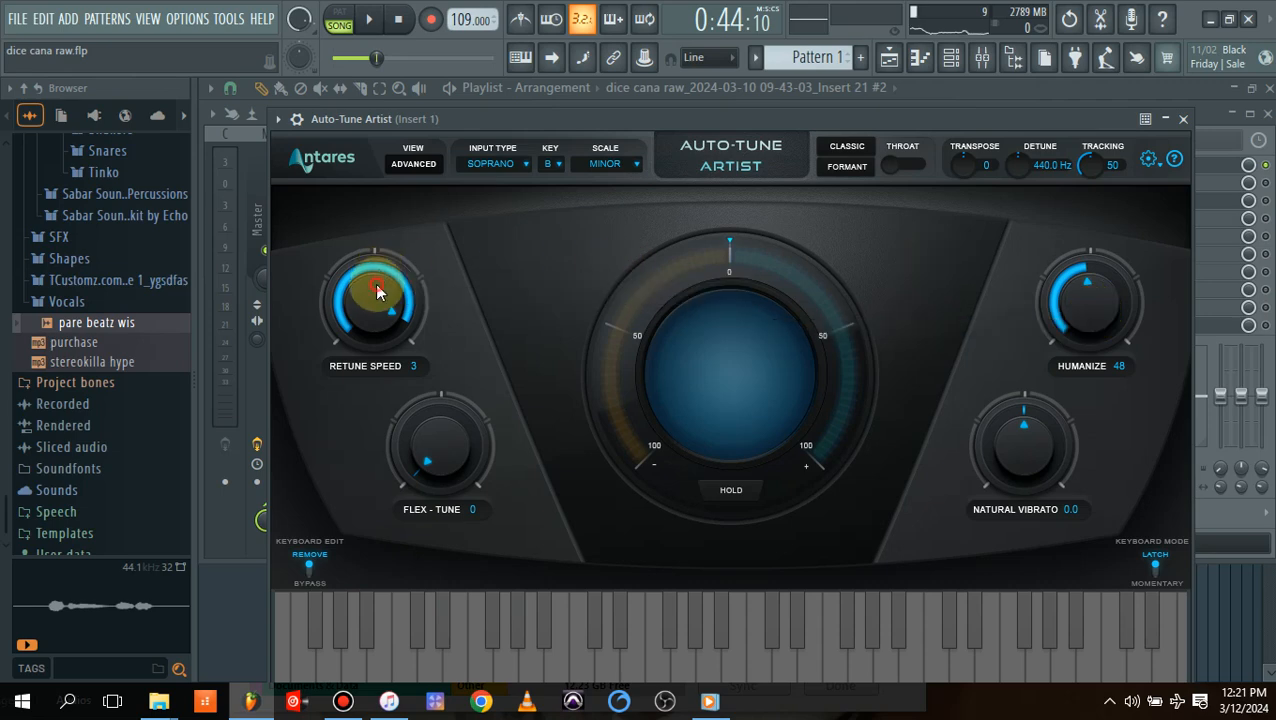
click(376, 296)
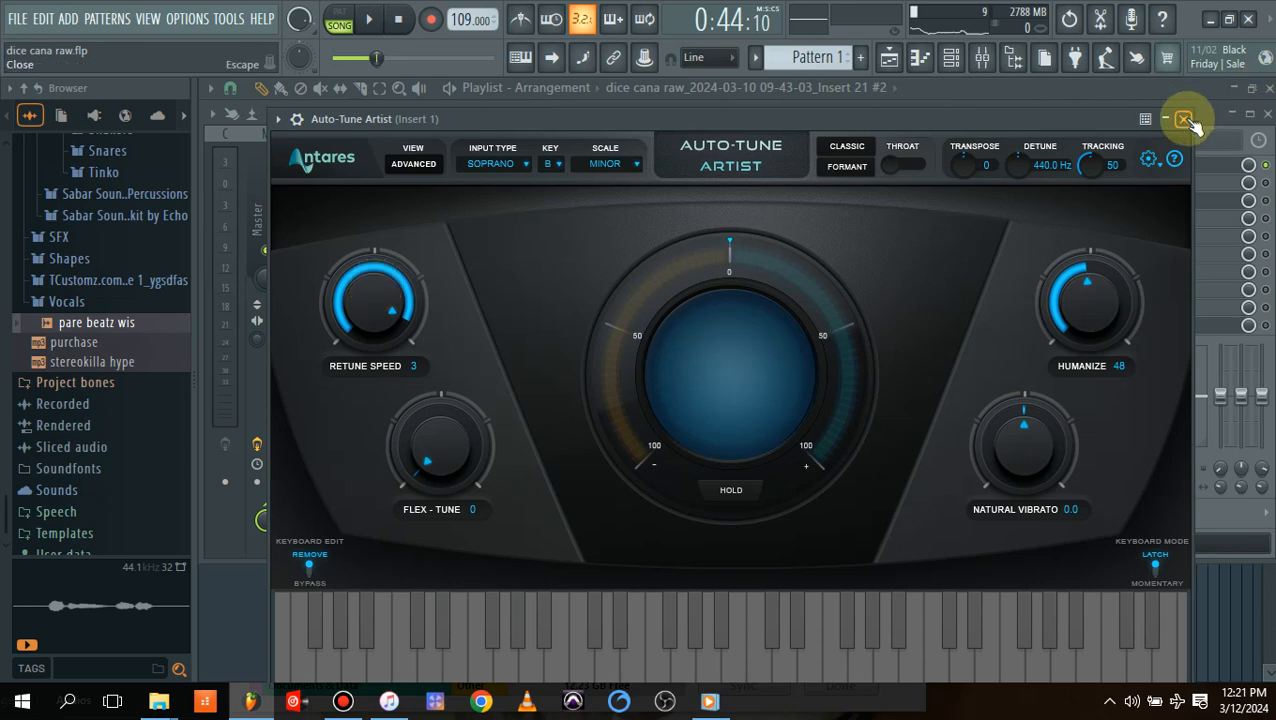
click(1184, 118)
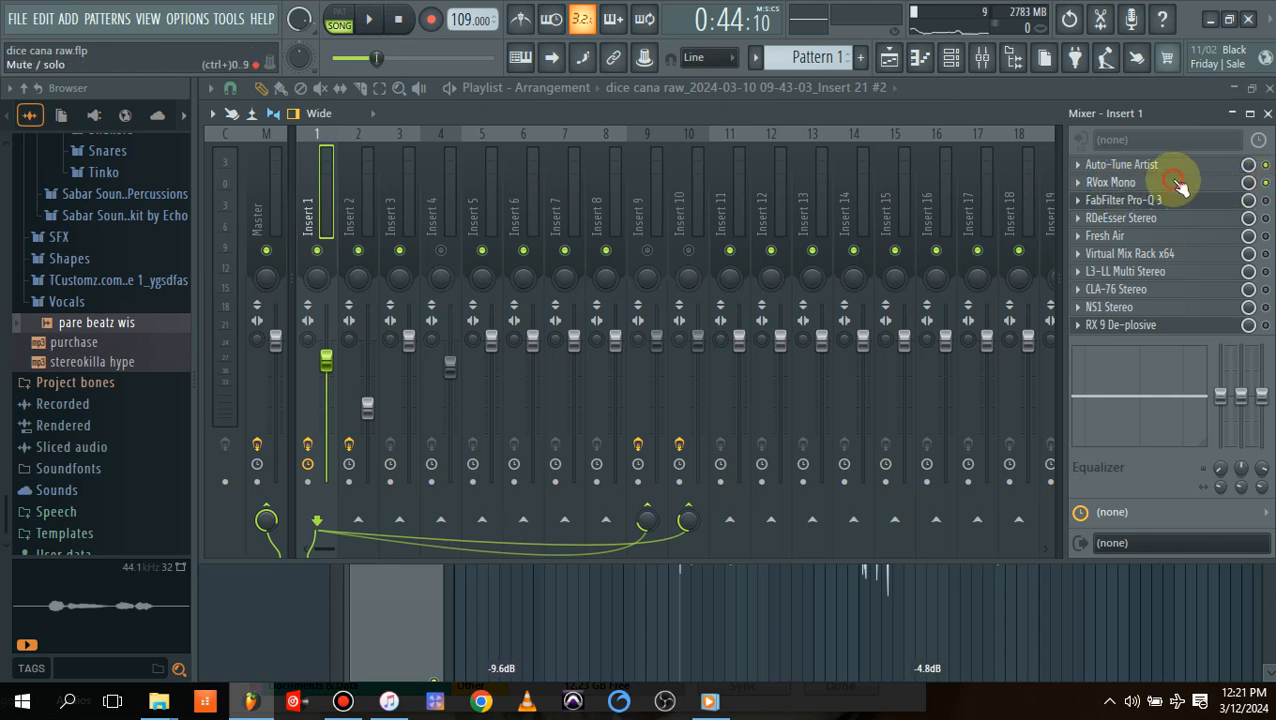
click(1112, 180)
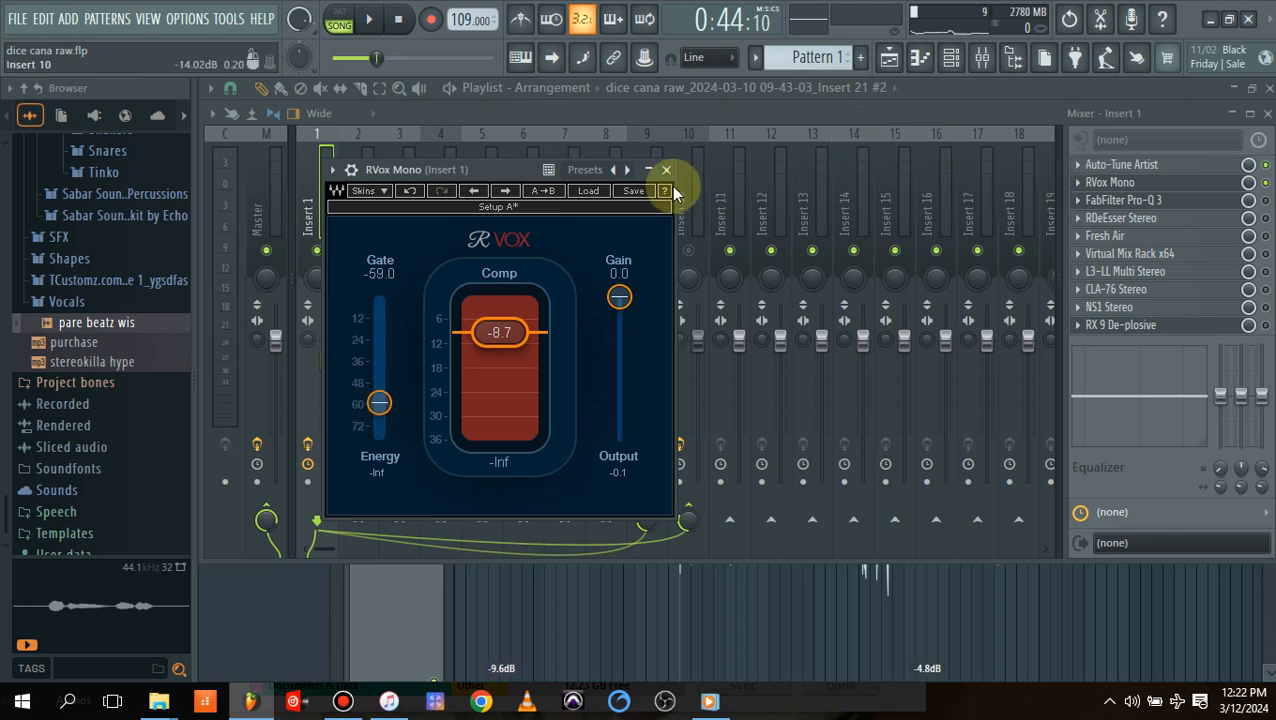
click(666, 168)
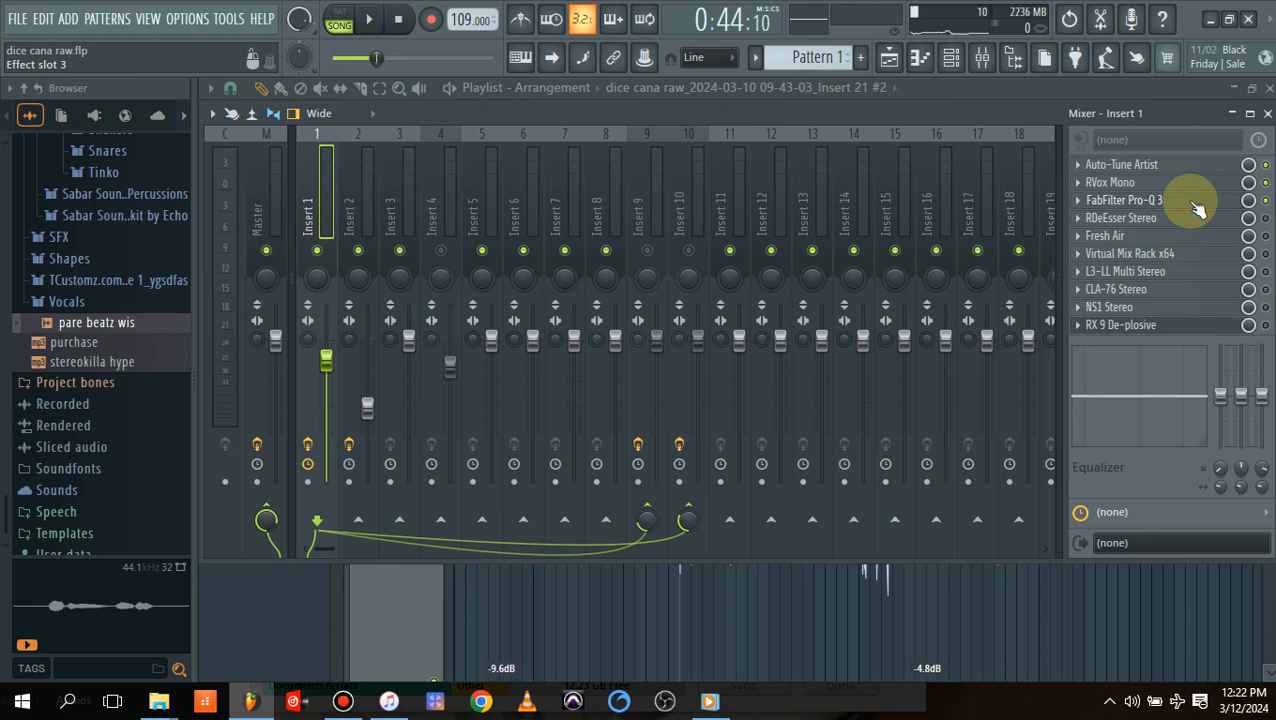
Check the Pro-Q 3 presets on the lead vocal and nudge its low-mid dip band
click(1124, 200)
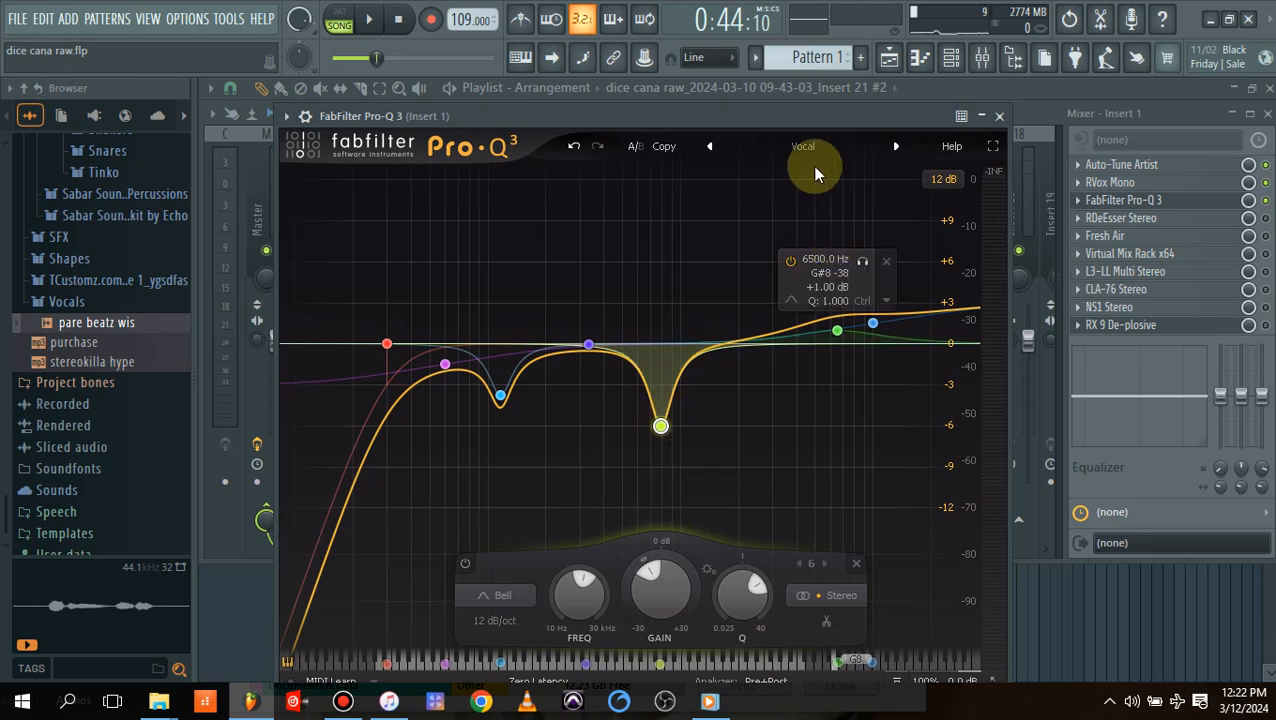
click(804, 146)
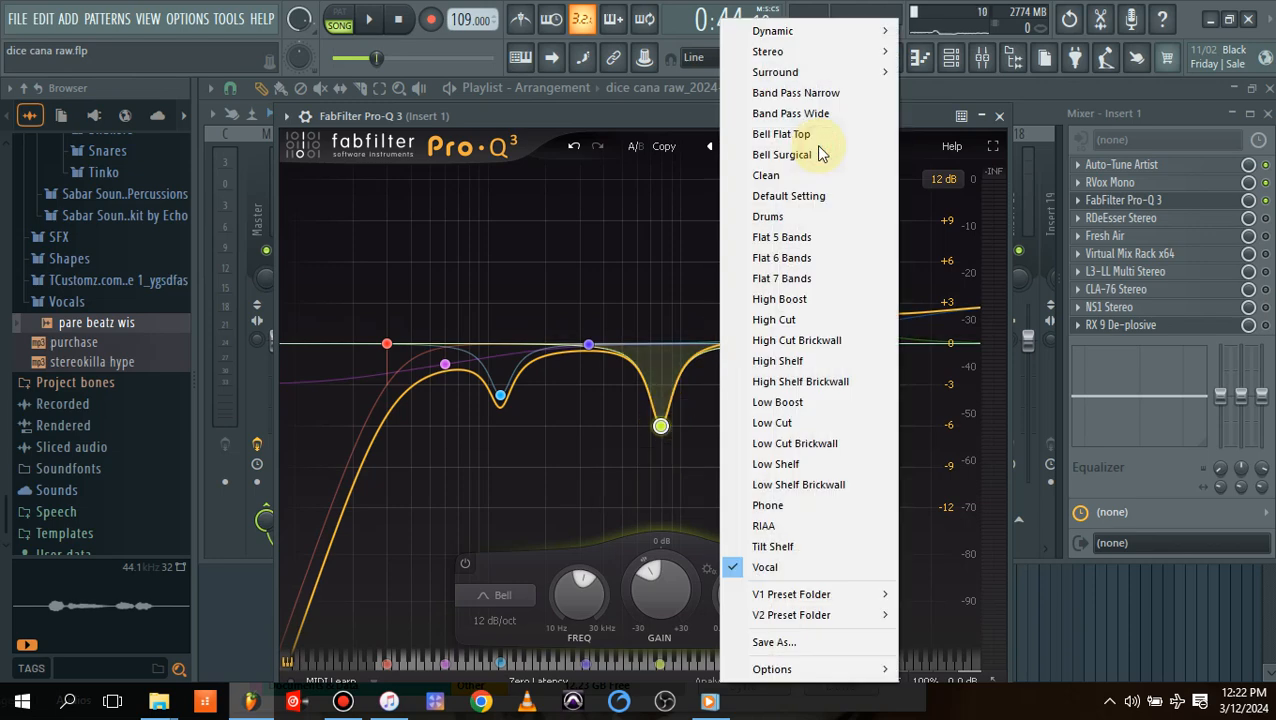
mouse_move(810, 546)
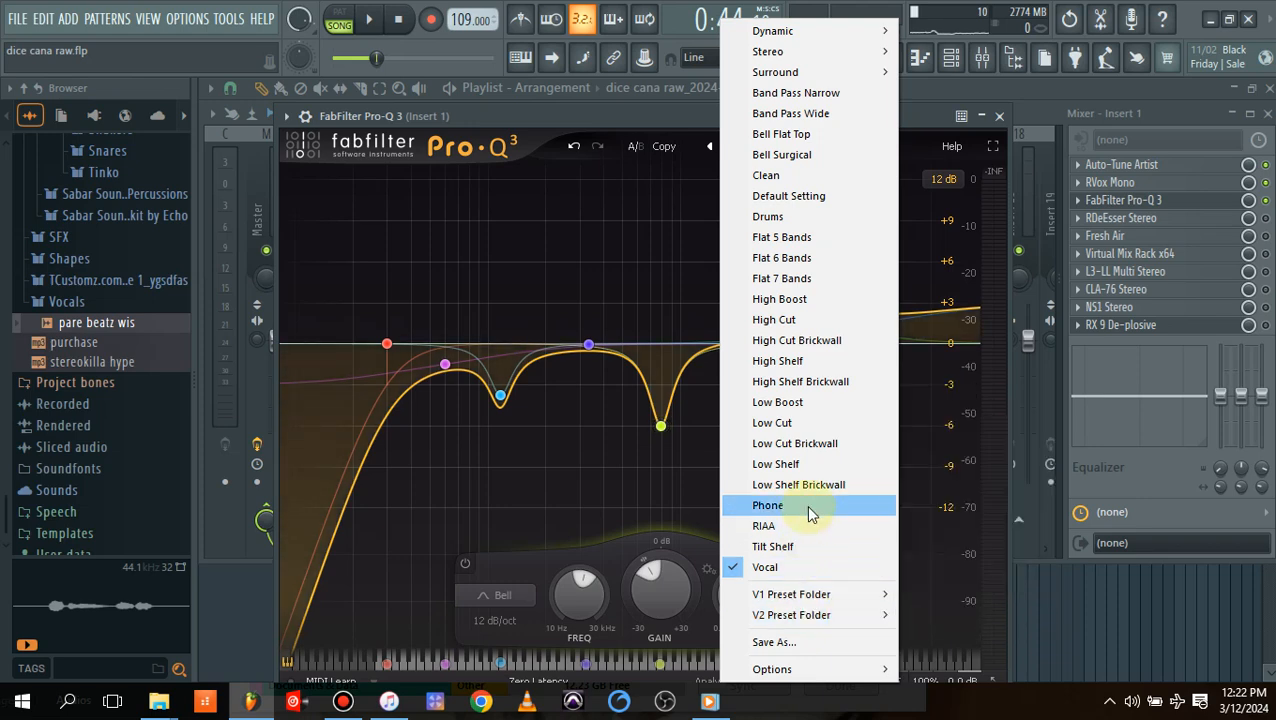
mouse_move(788, 524)
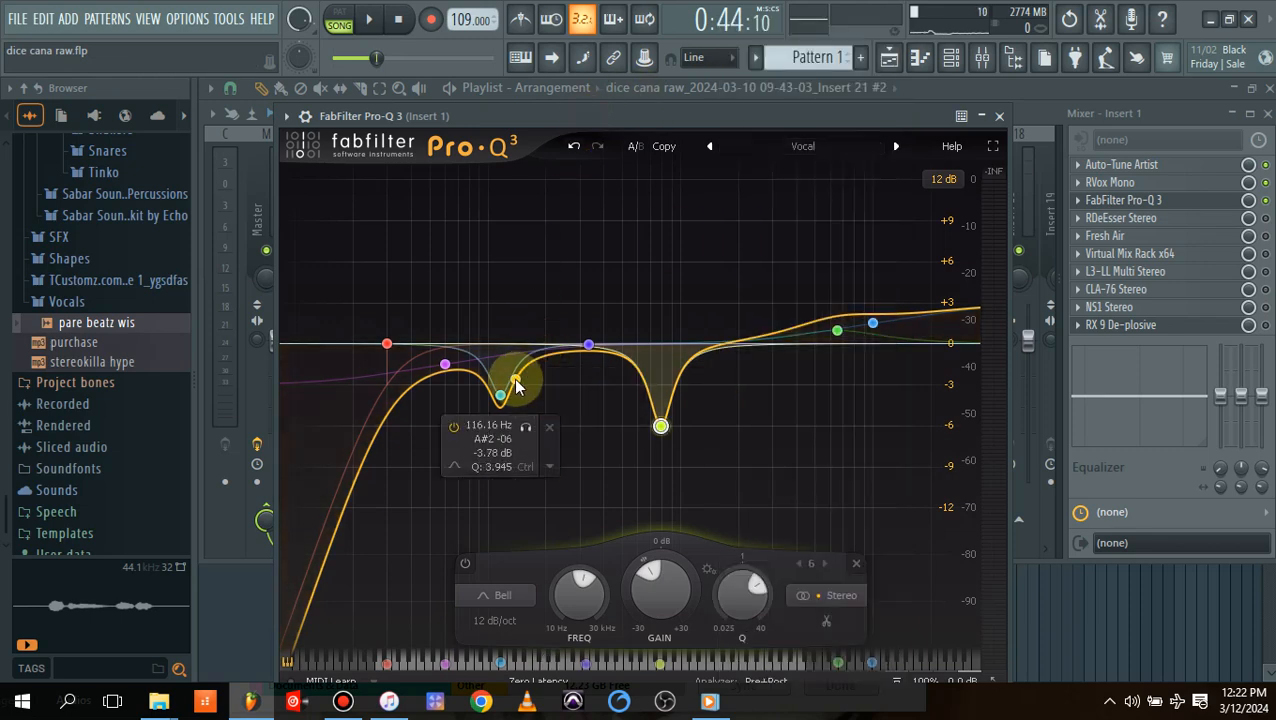
drag(500, 392, 500, 398)
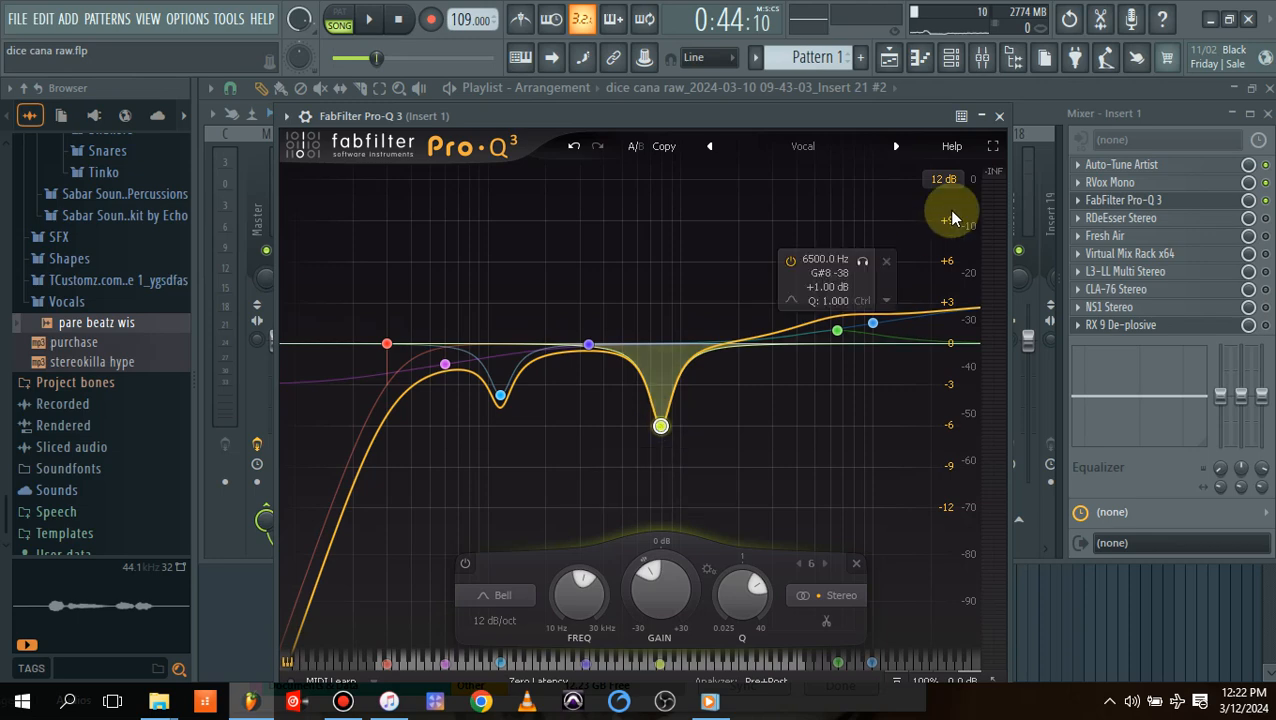
click(998, 114)
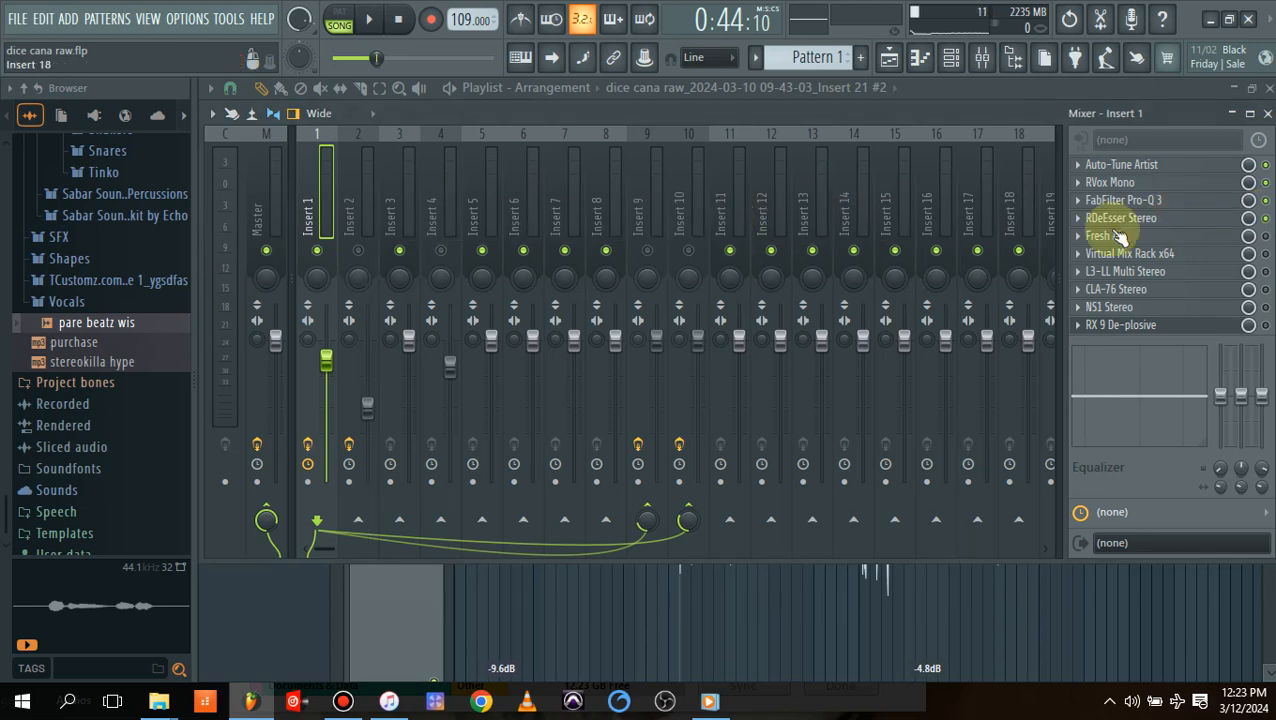
Look over the de-esser, then adjust the mid air amount in Fresh Air on the lead vocal
click(1120, 216)
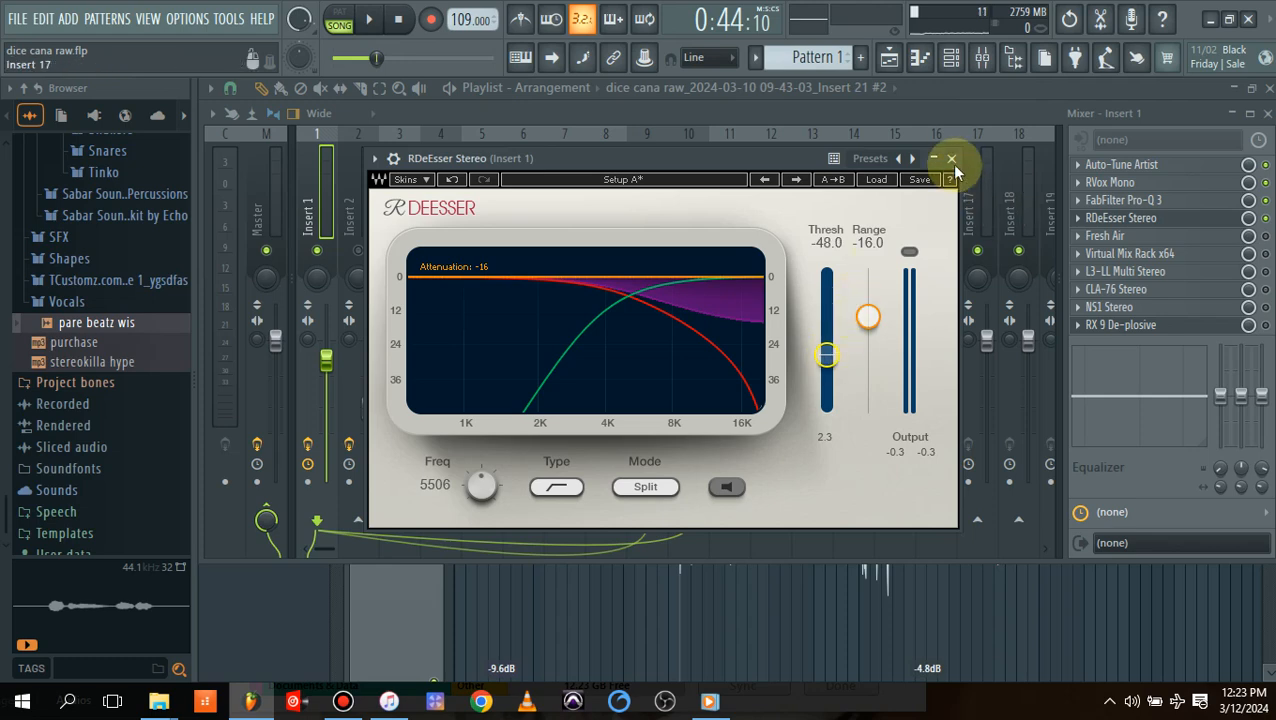
click(952, 158)
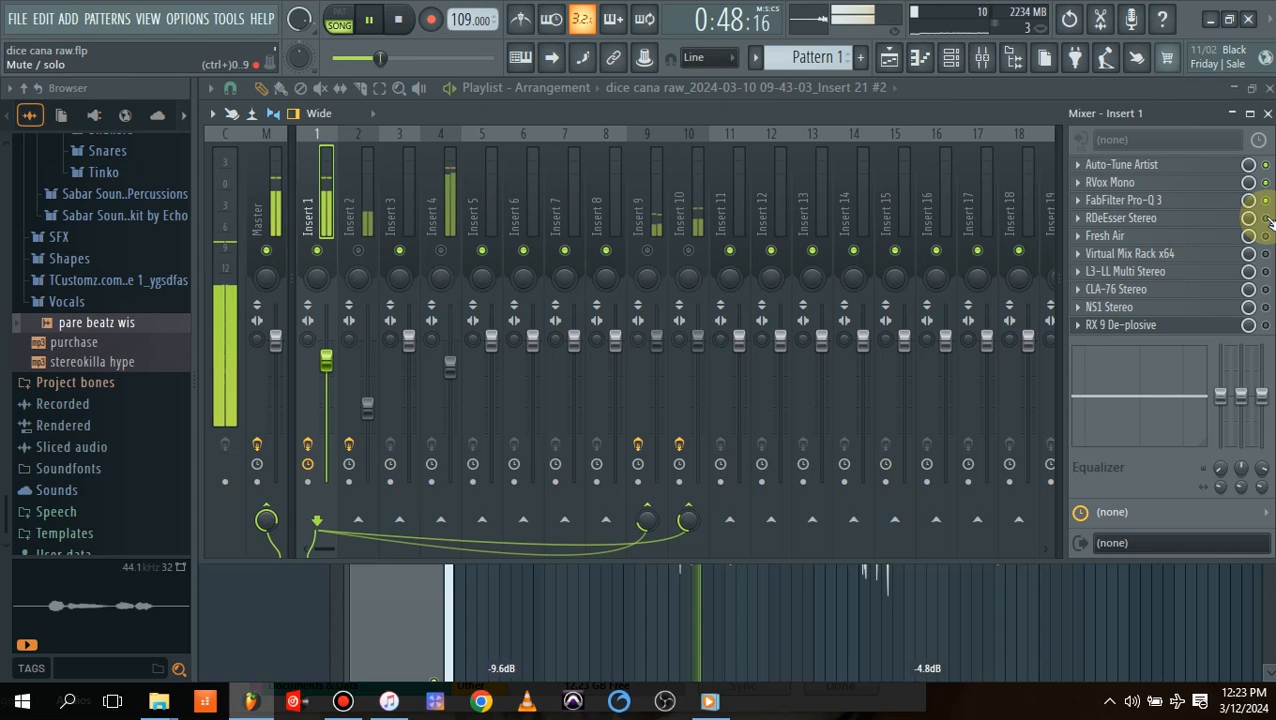
click(368, 18)
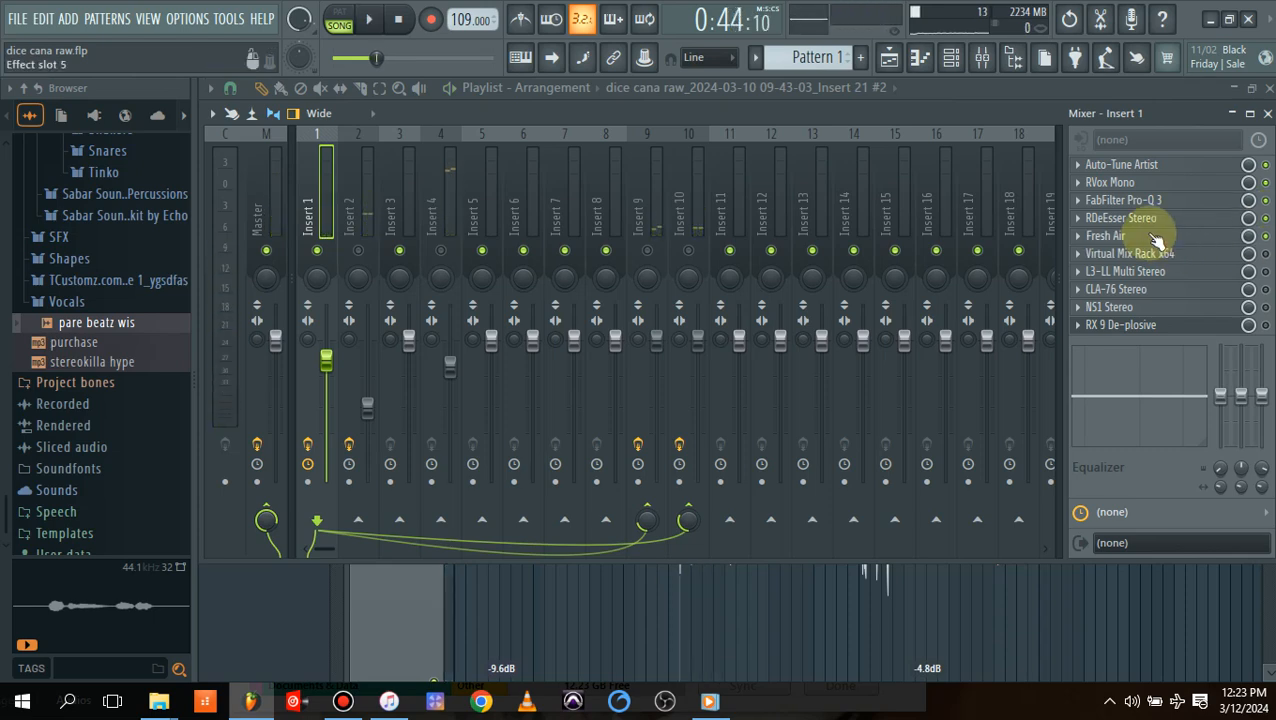
click(1104, 236)
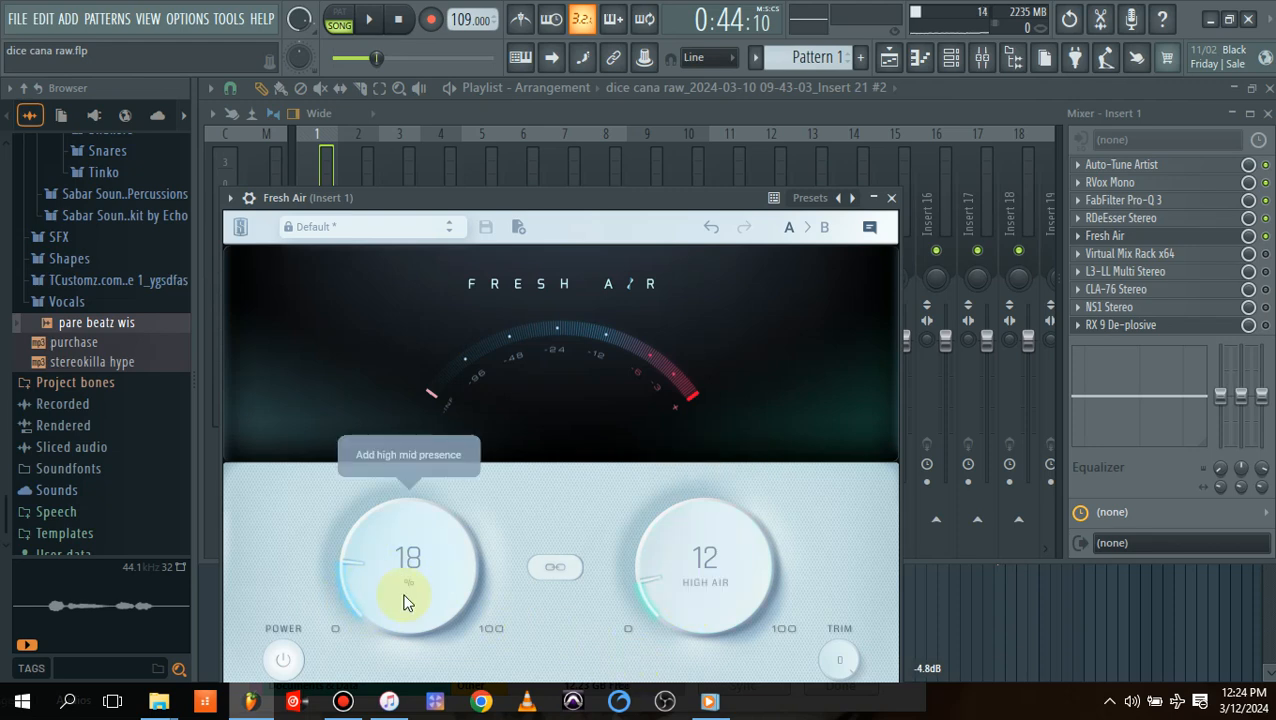
click(890, 198)
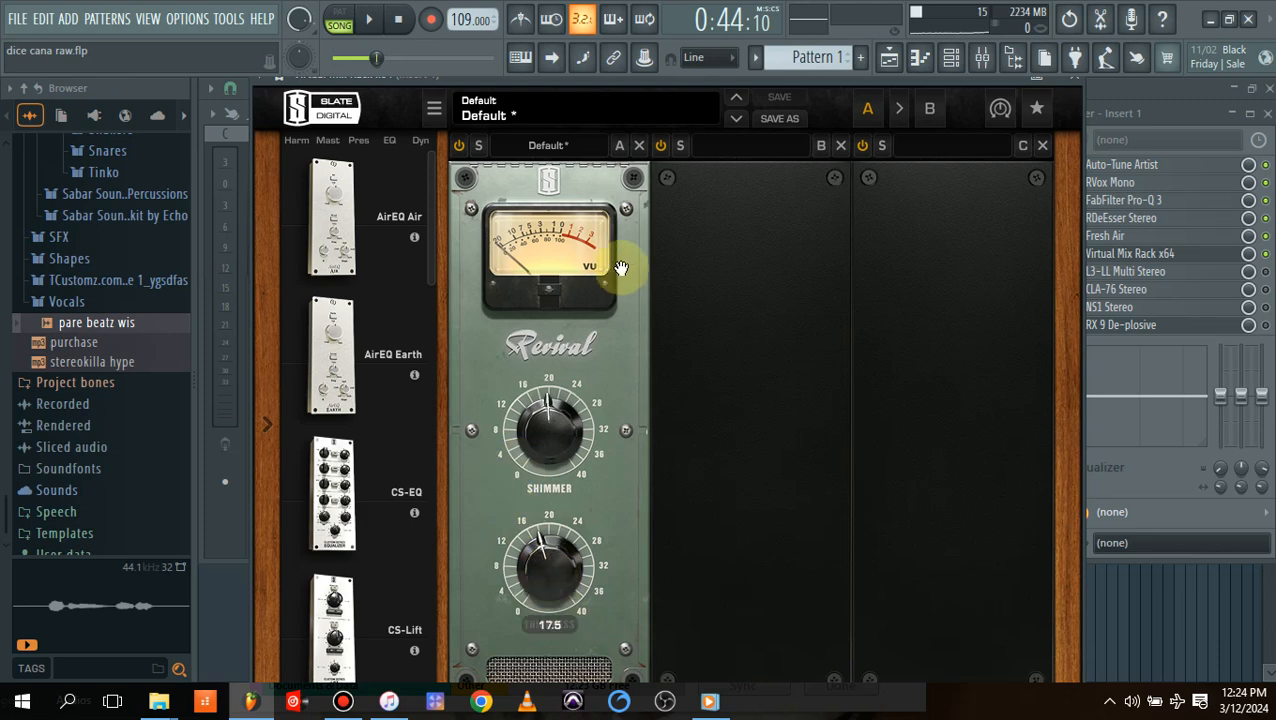
Raise the Revival shimmer on the lead vocal to about 19.2 and close the rack
drag(548, 440, 548, 410)
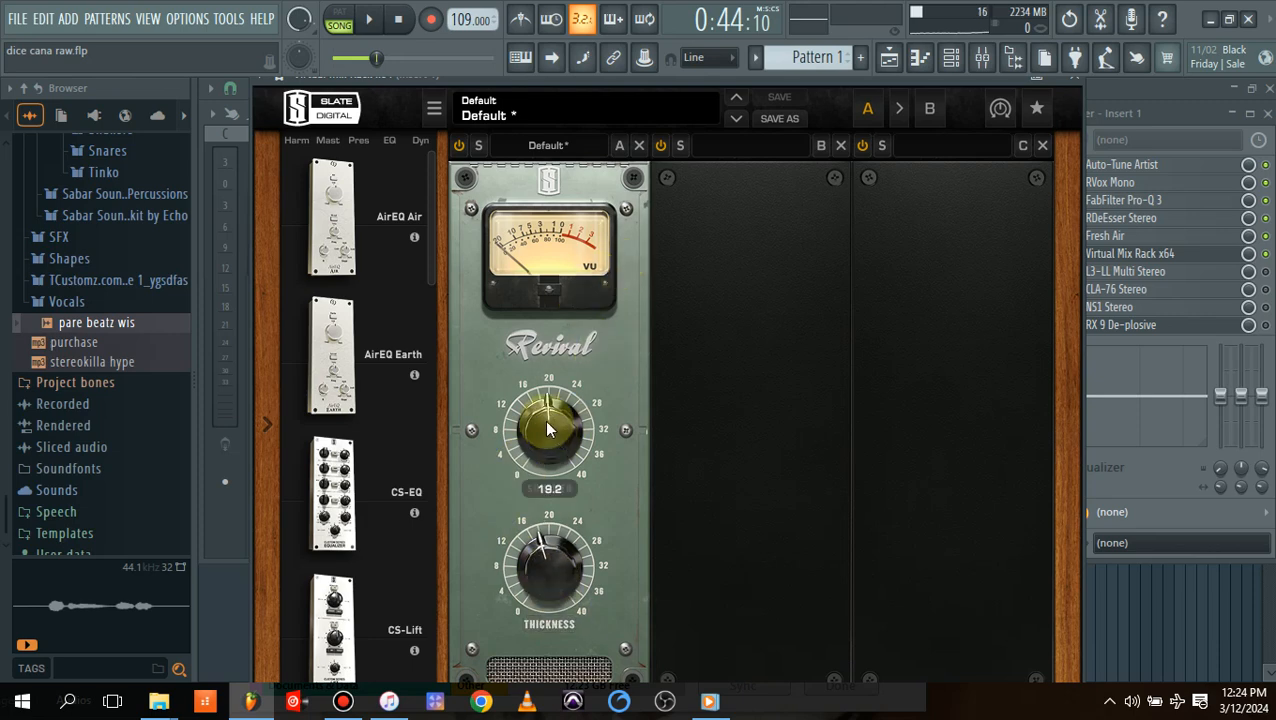
drag(548, 430, 548, 418)
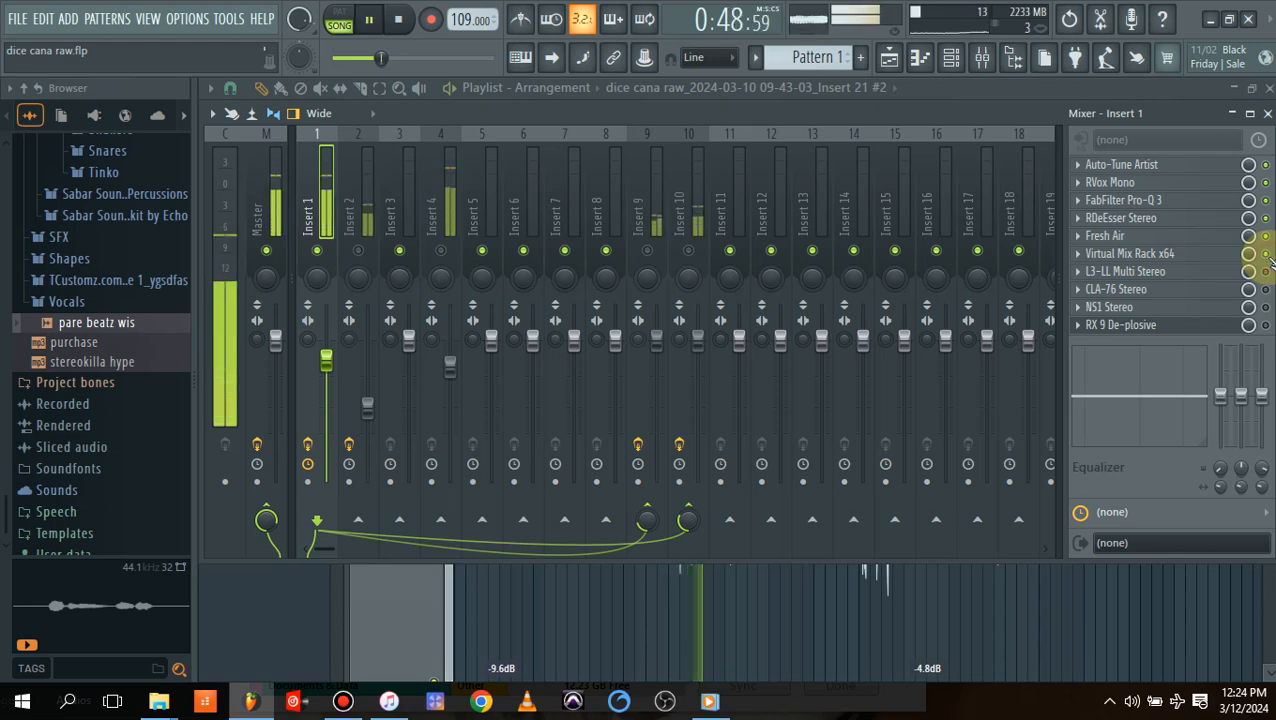
click(368, 20)
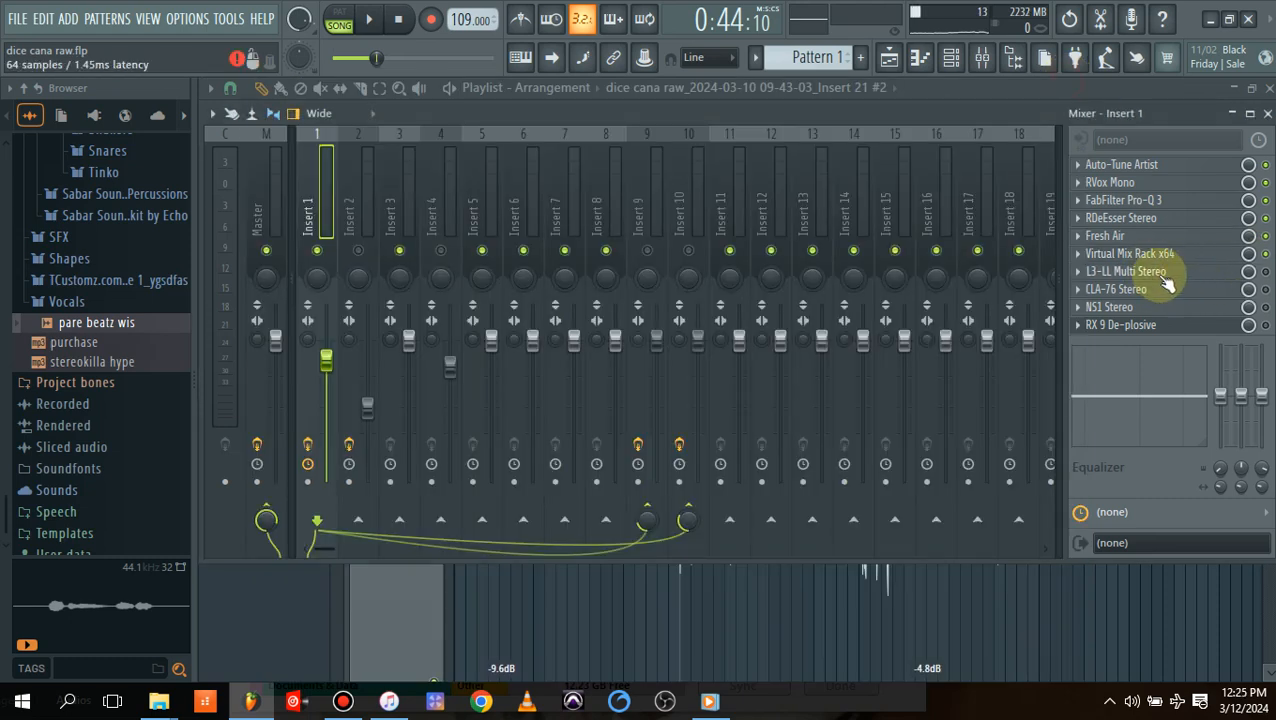
mouse_move(1178, 282)
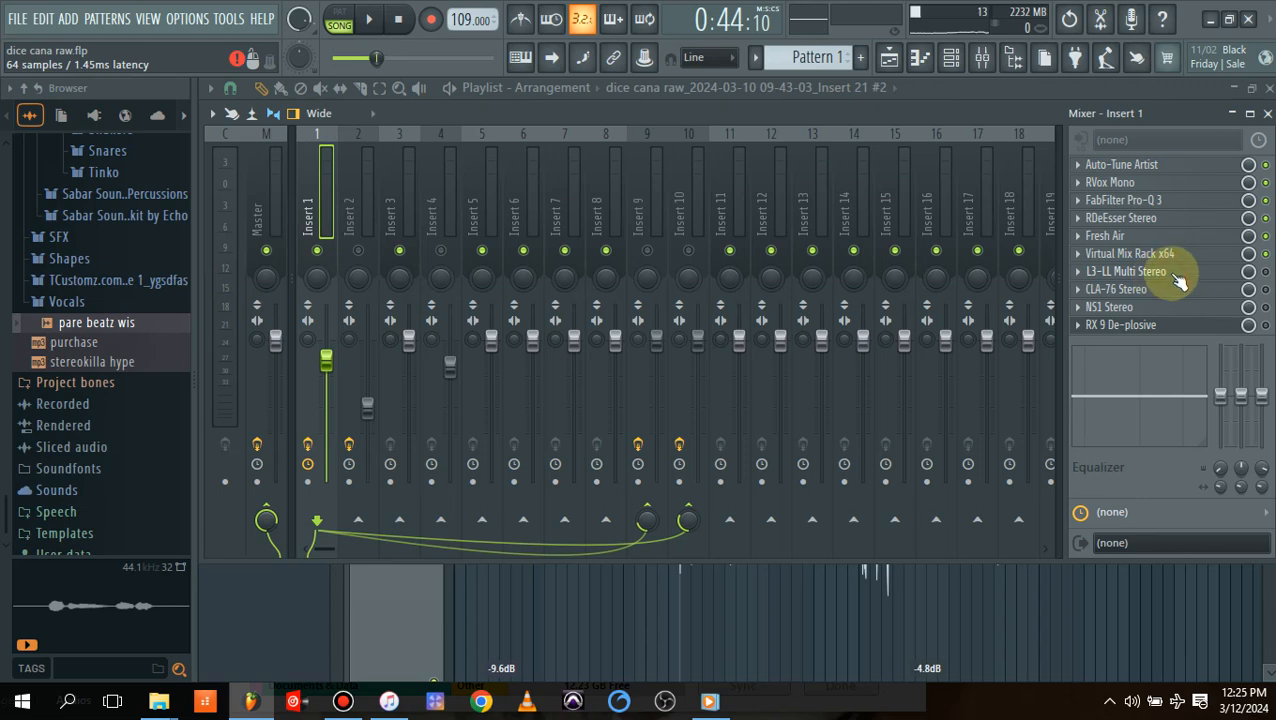
click(1126, 272)
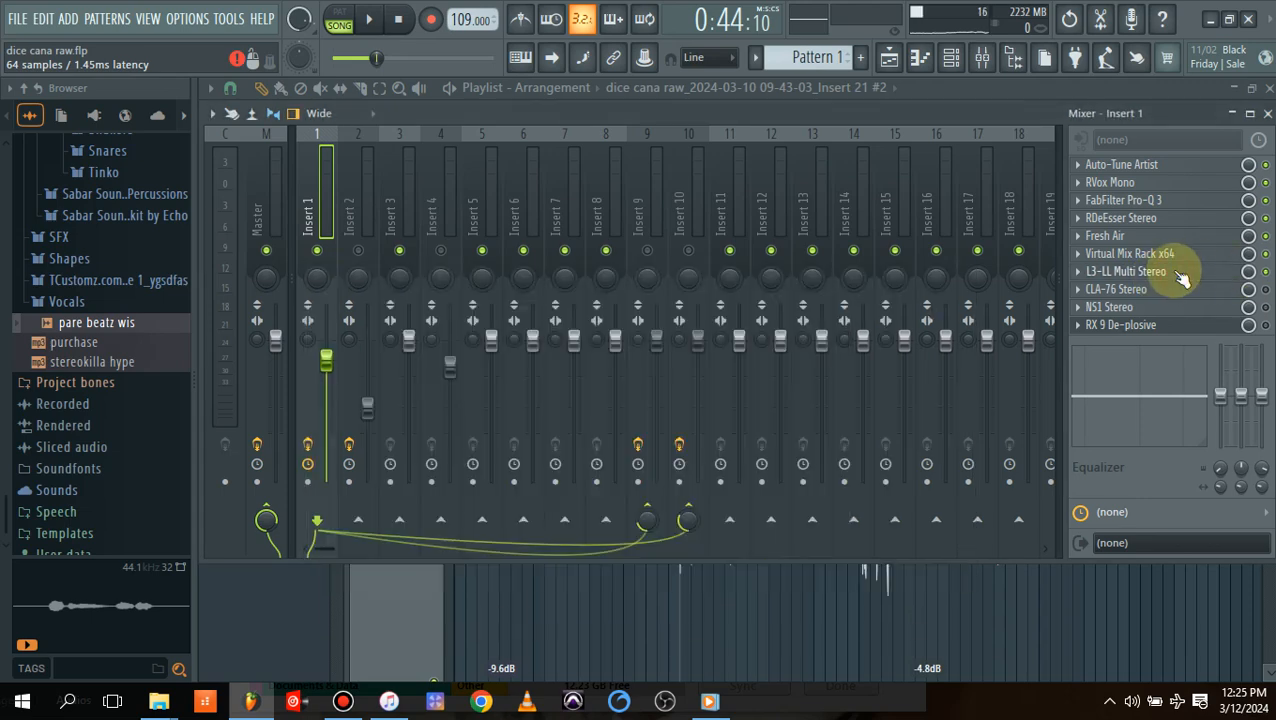
click(1124, 272)
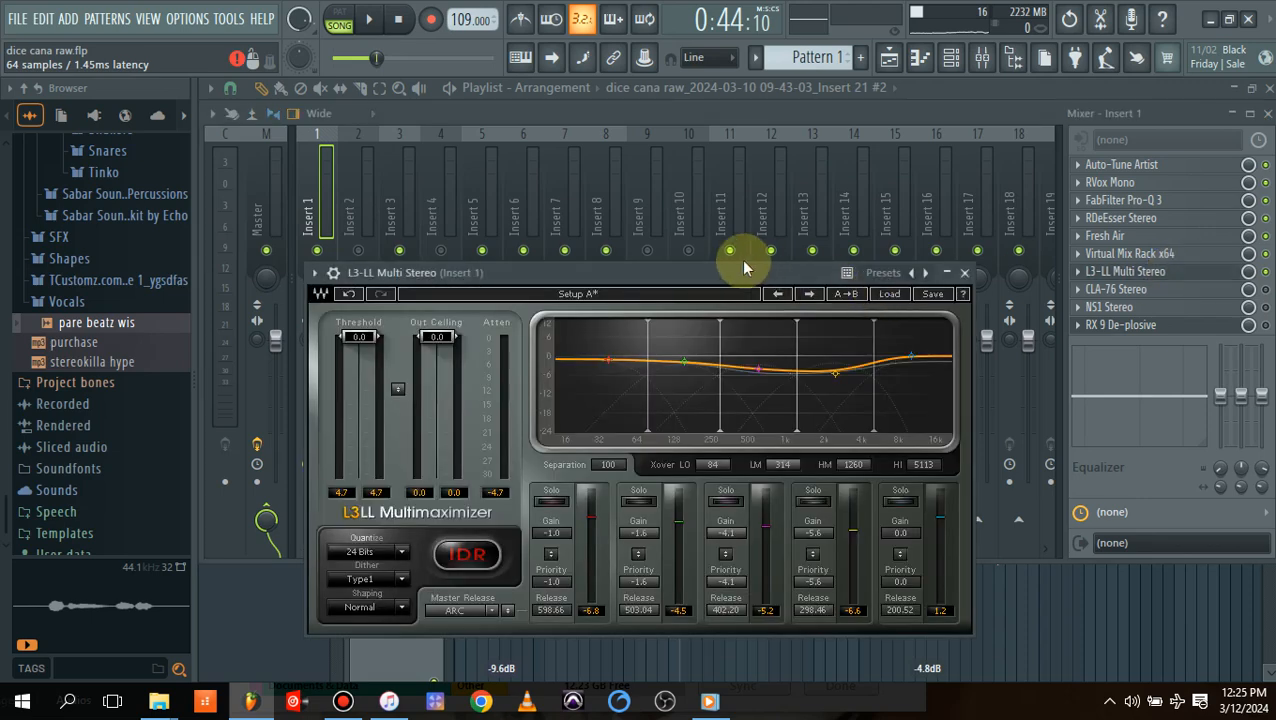
drag(744, 272, 784, 176)
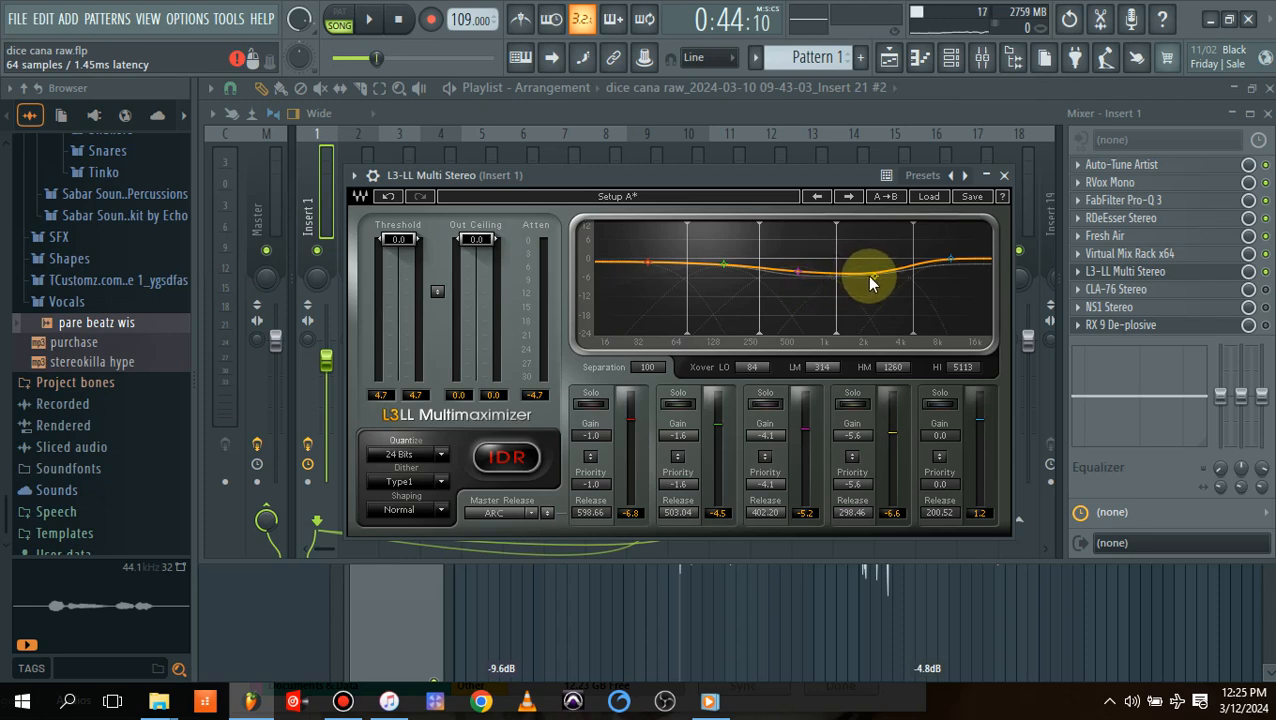
click(1004, 176)
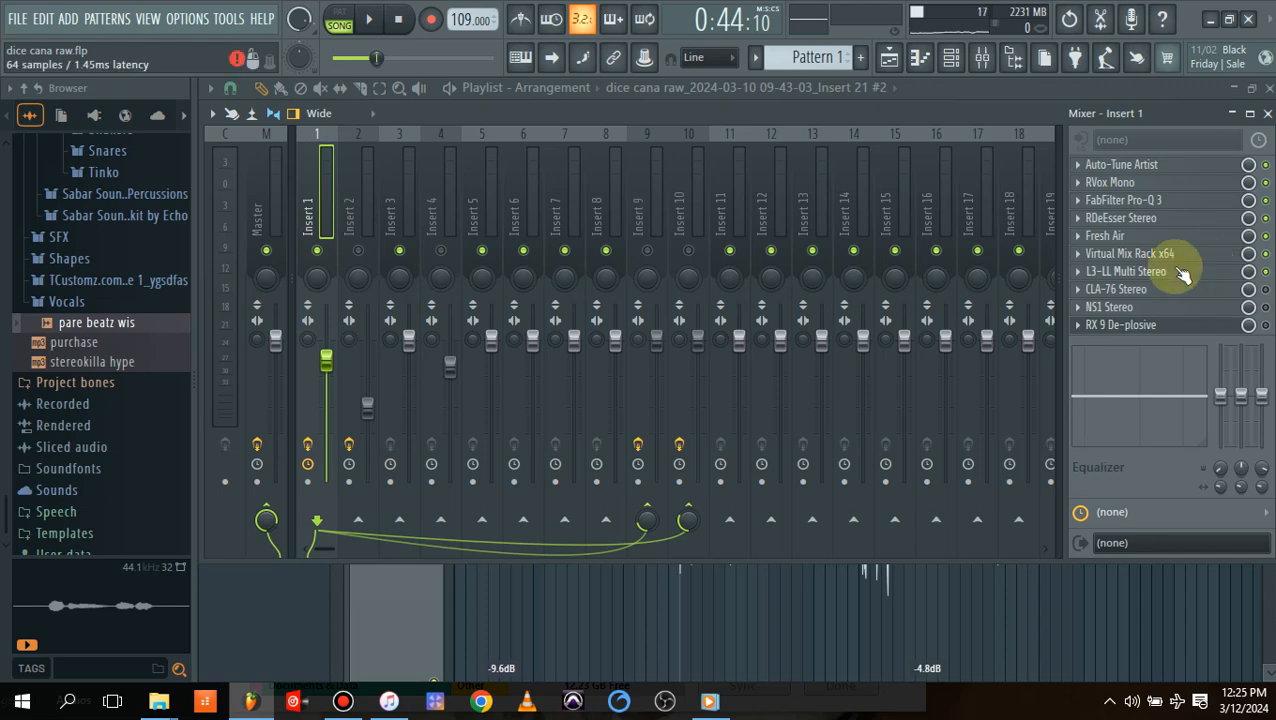
click(1126, 272)
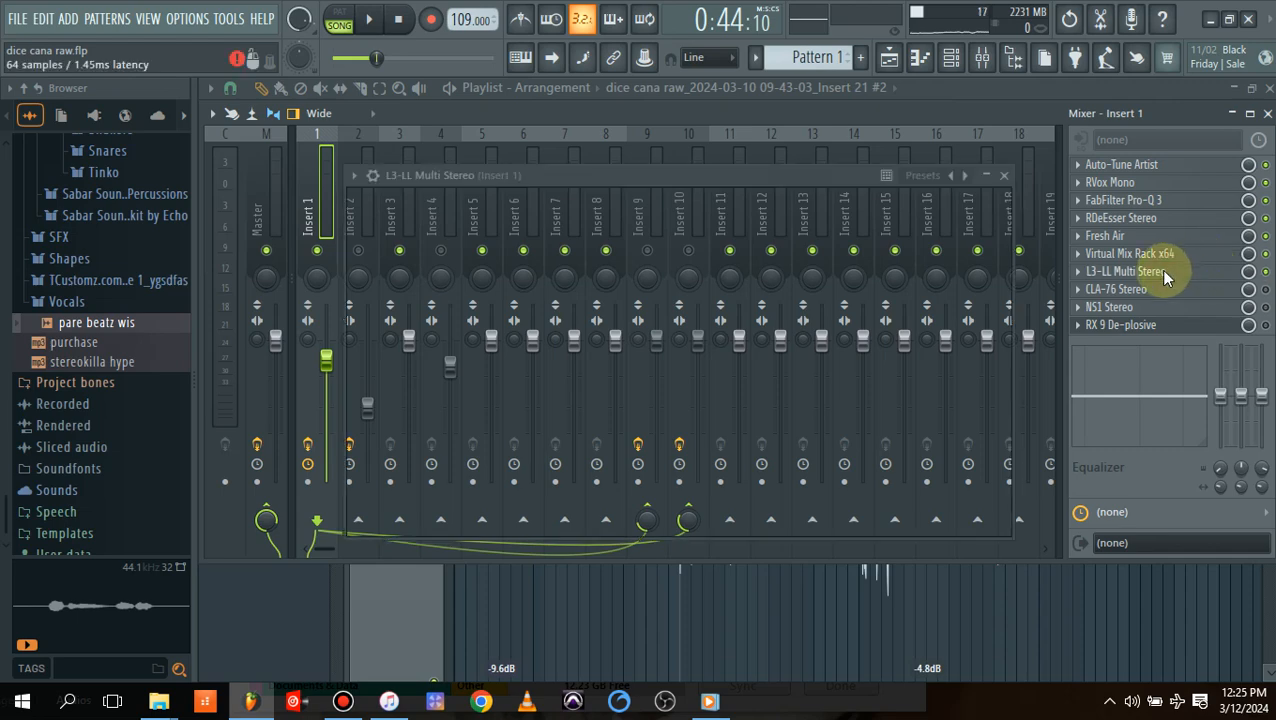
click(1124, 272)
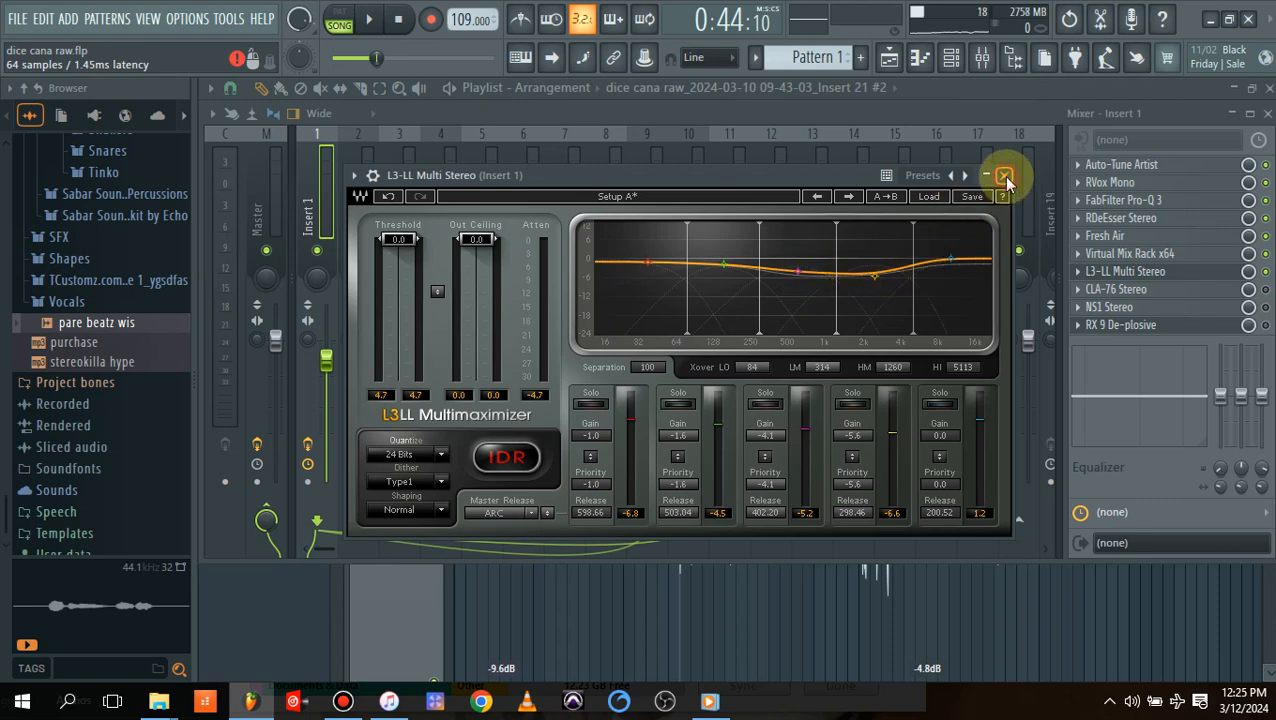
click(1006, 176)
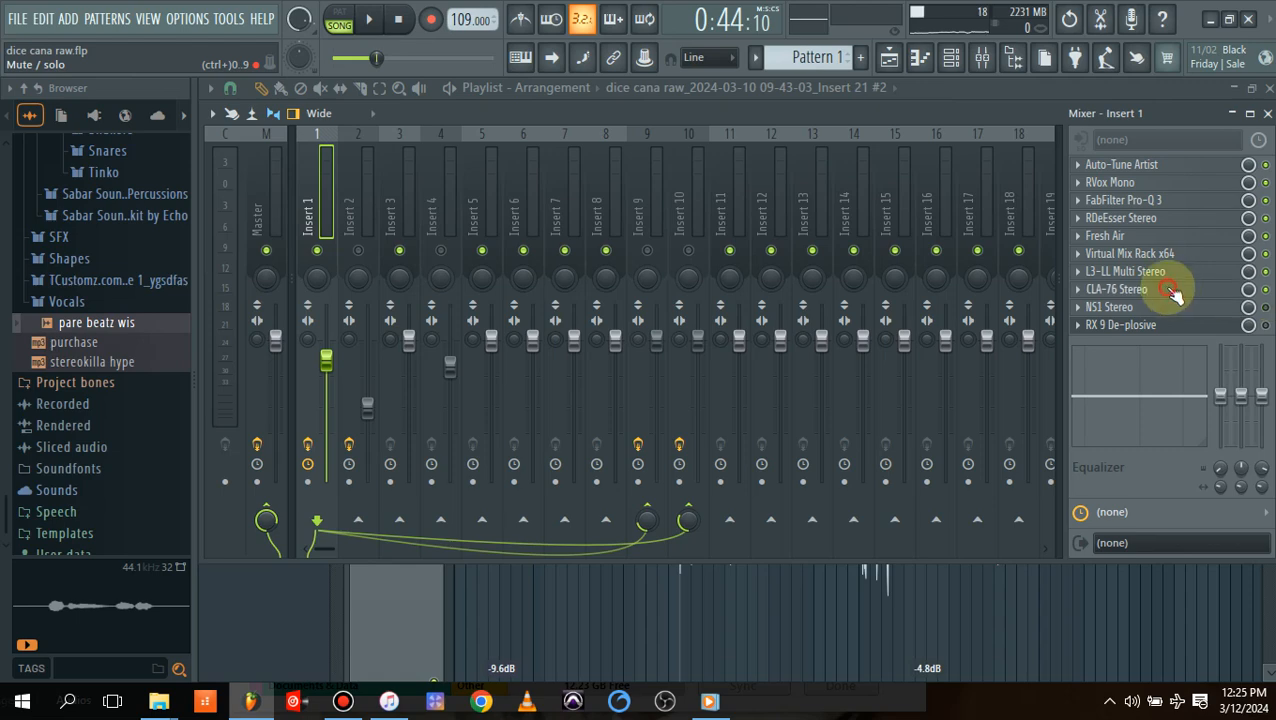
click(1116, 288)
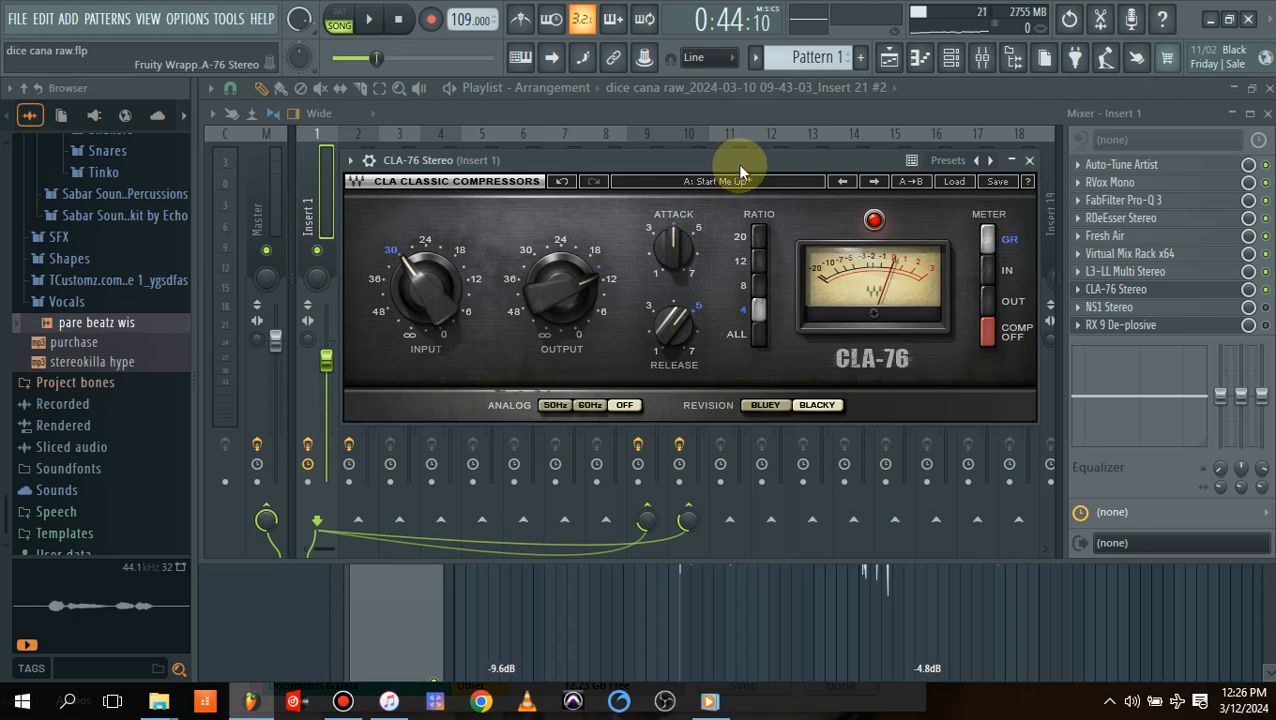
drag(560, 290, 560, 320)
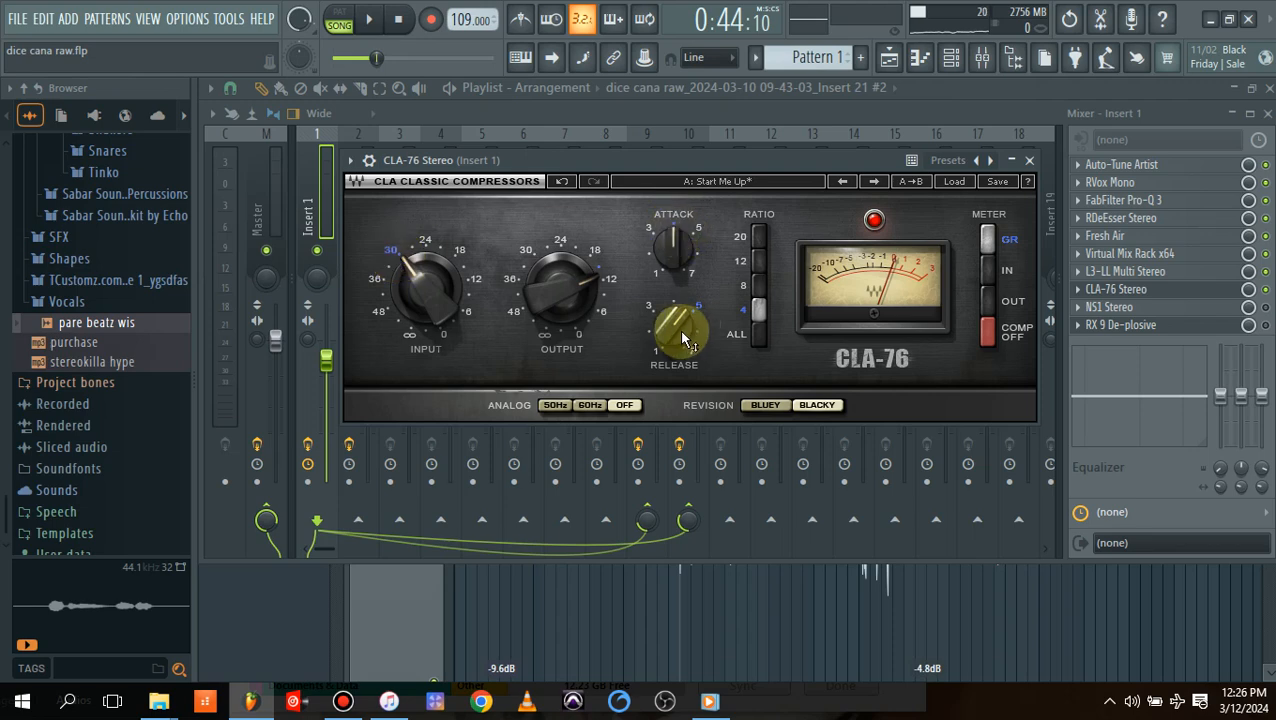
drag(684, 324, 690, 320)
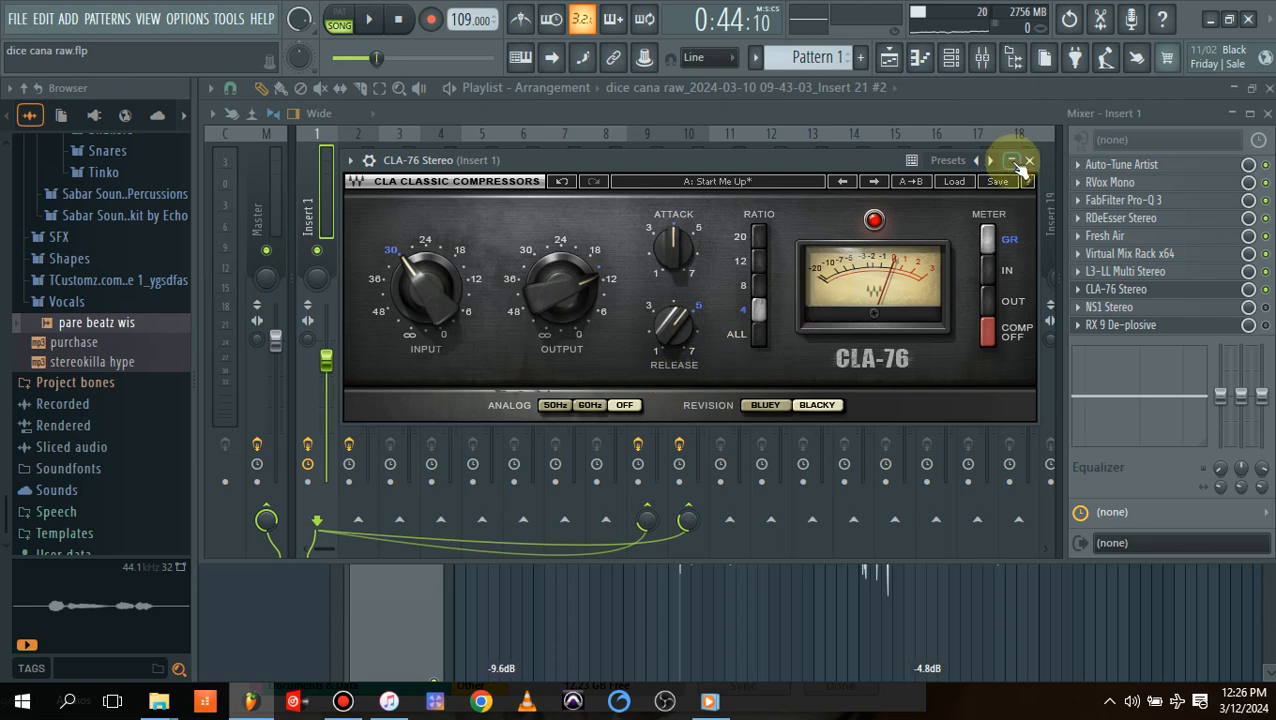
click(1012, 160)
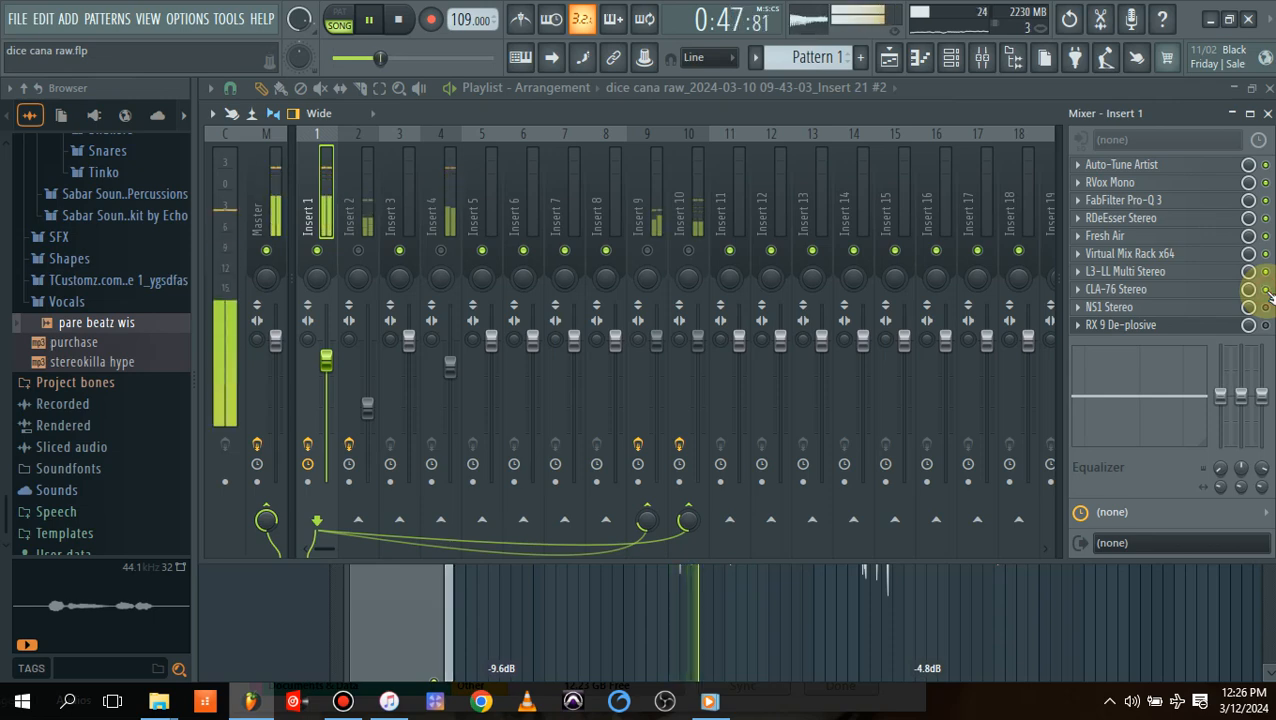
Open NS1, then RX 9 De-plosive on Insert 1 showing sensitivity 5.0, strength 5.0, limit 200 Hz
click(400, 20)
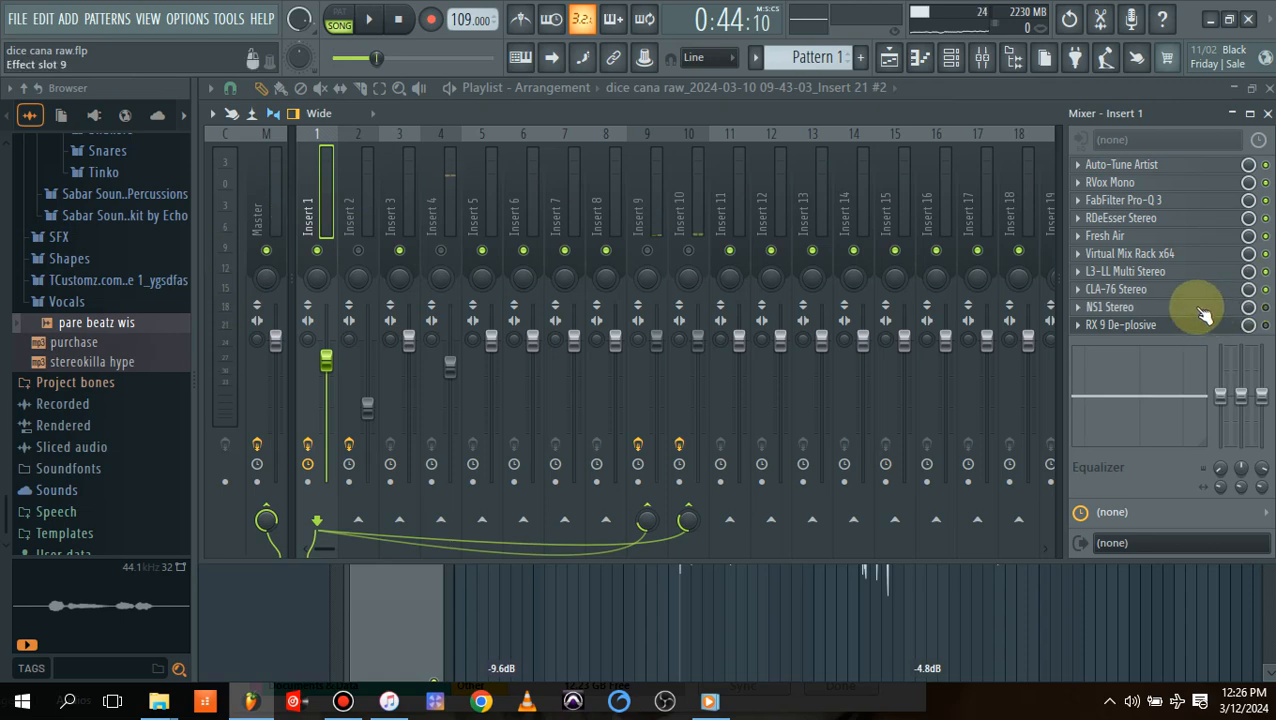
click(1110, 308)
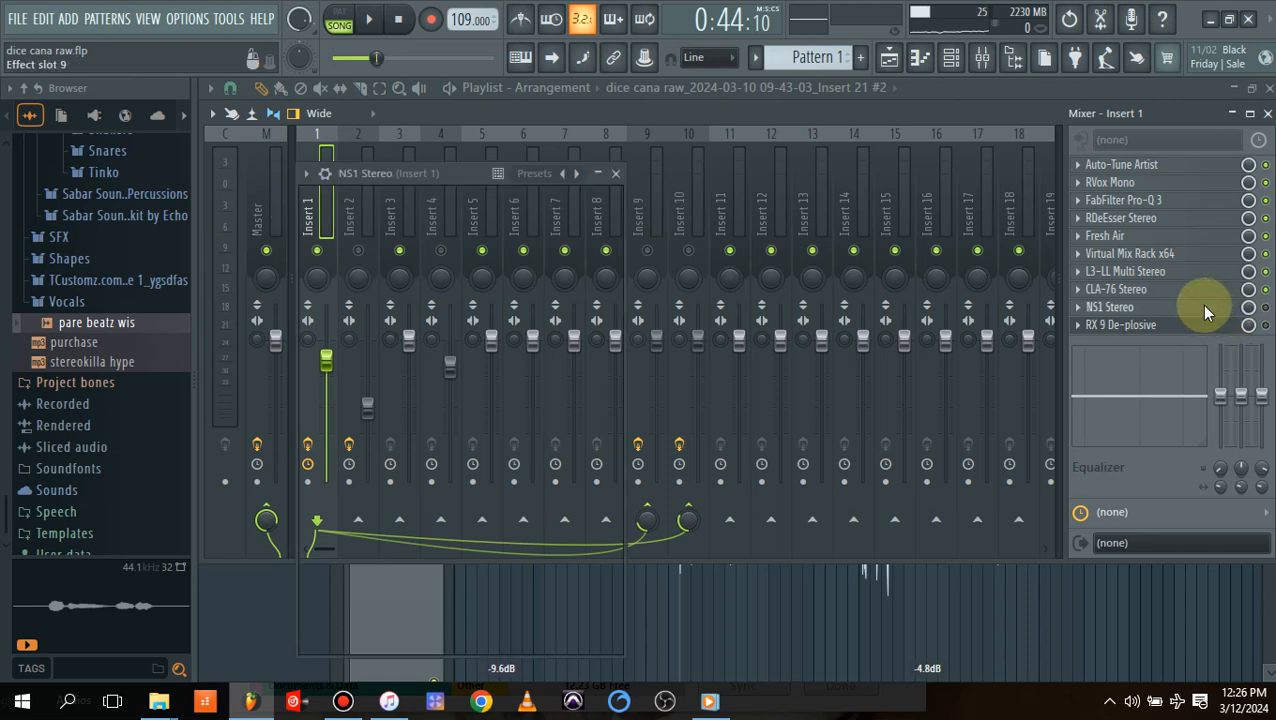
click(1110, 308)
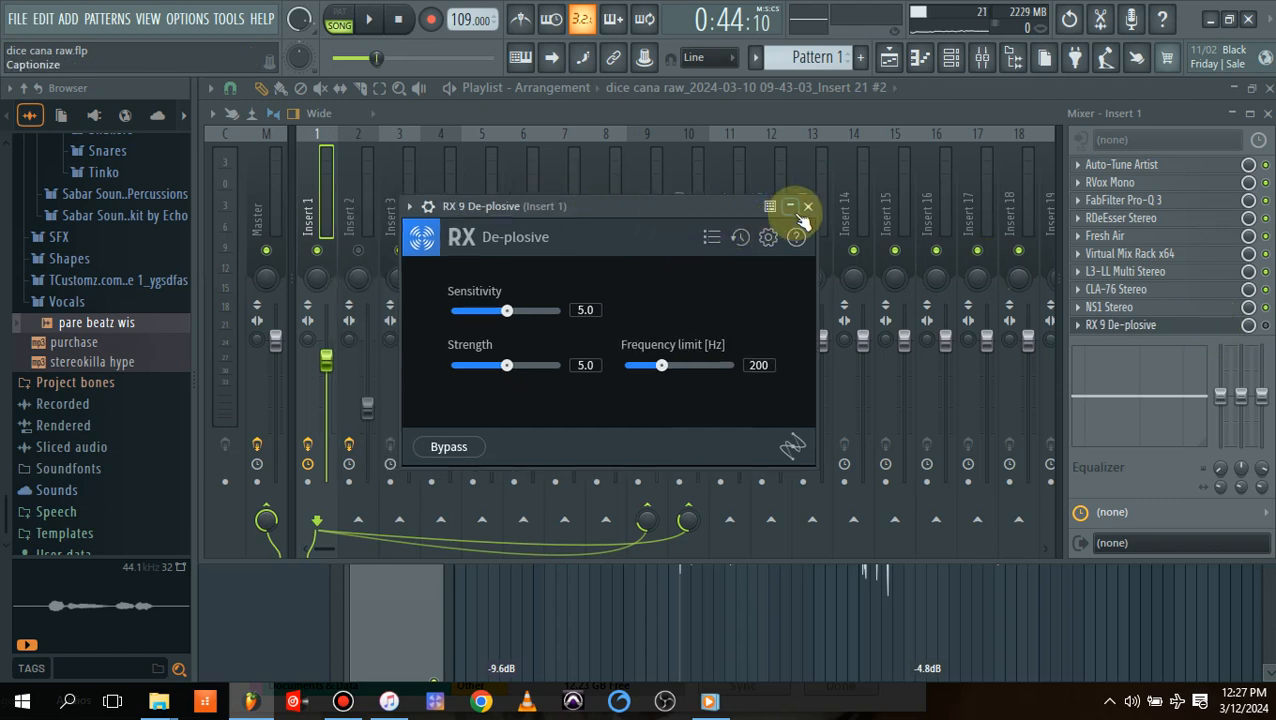
Recheck and close RX 9 De-plosive unchanged, then switch to Insert 2's effect chain
click(808, 206)
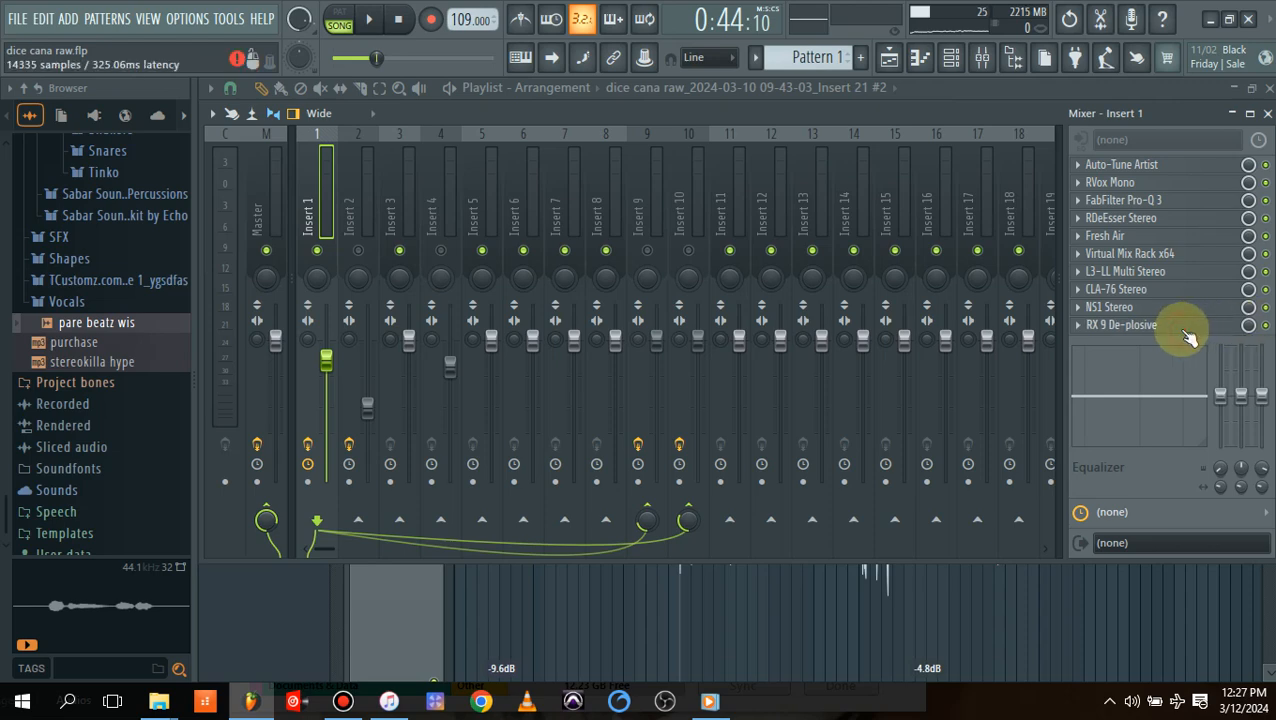
click(1122, 324)
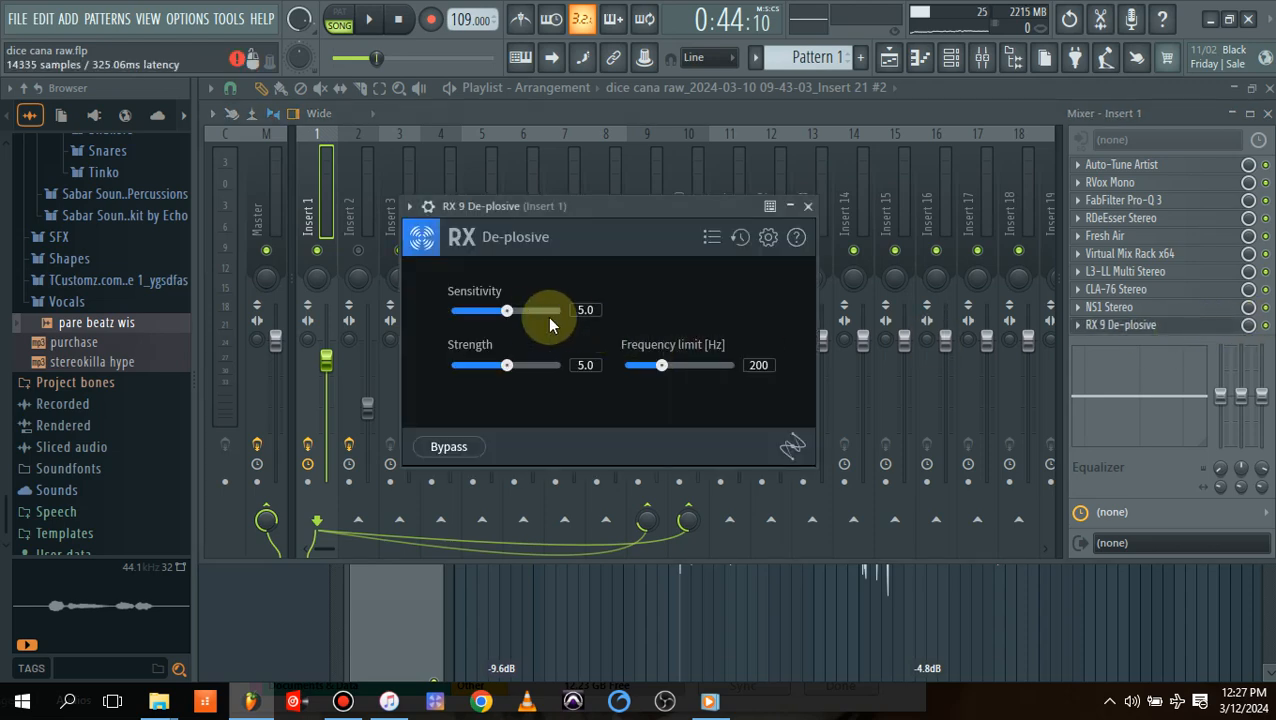
mouse_move(712, 350)
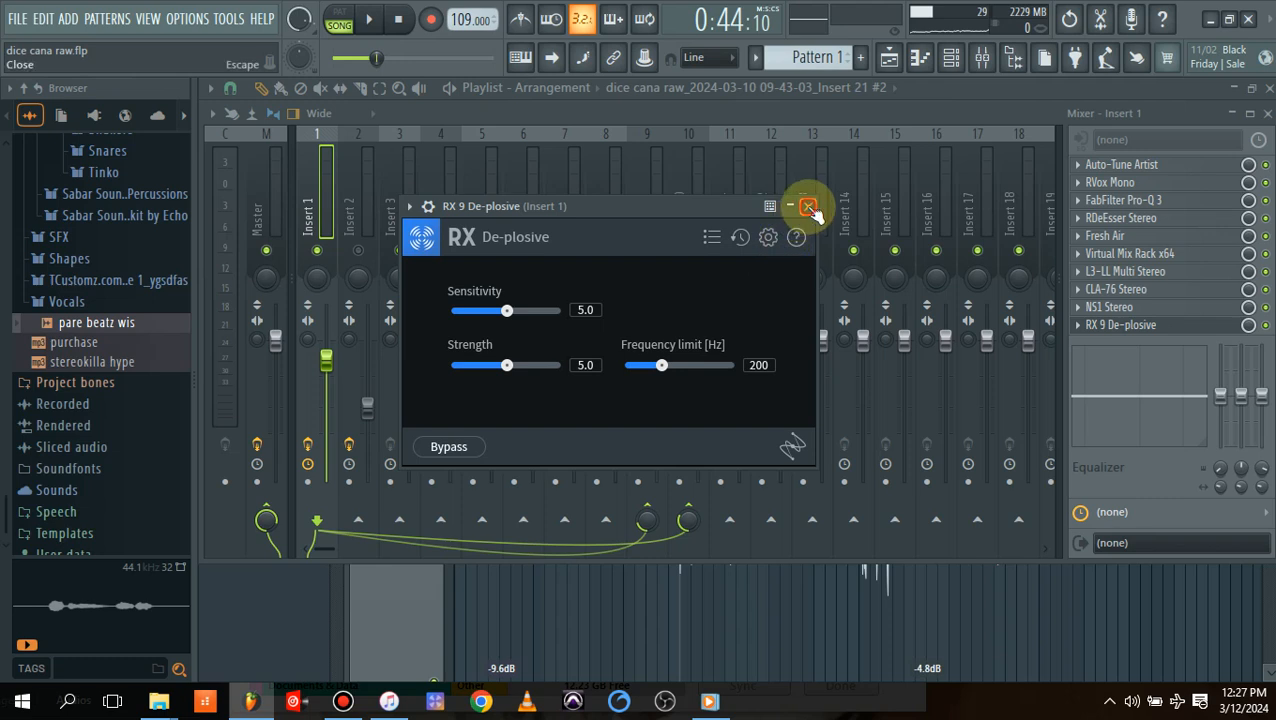
click(808, 206)
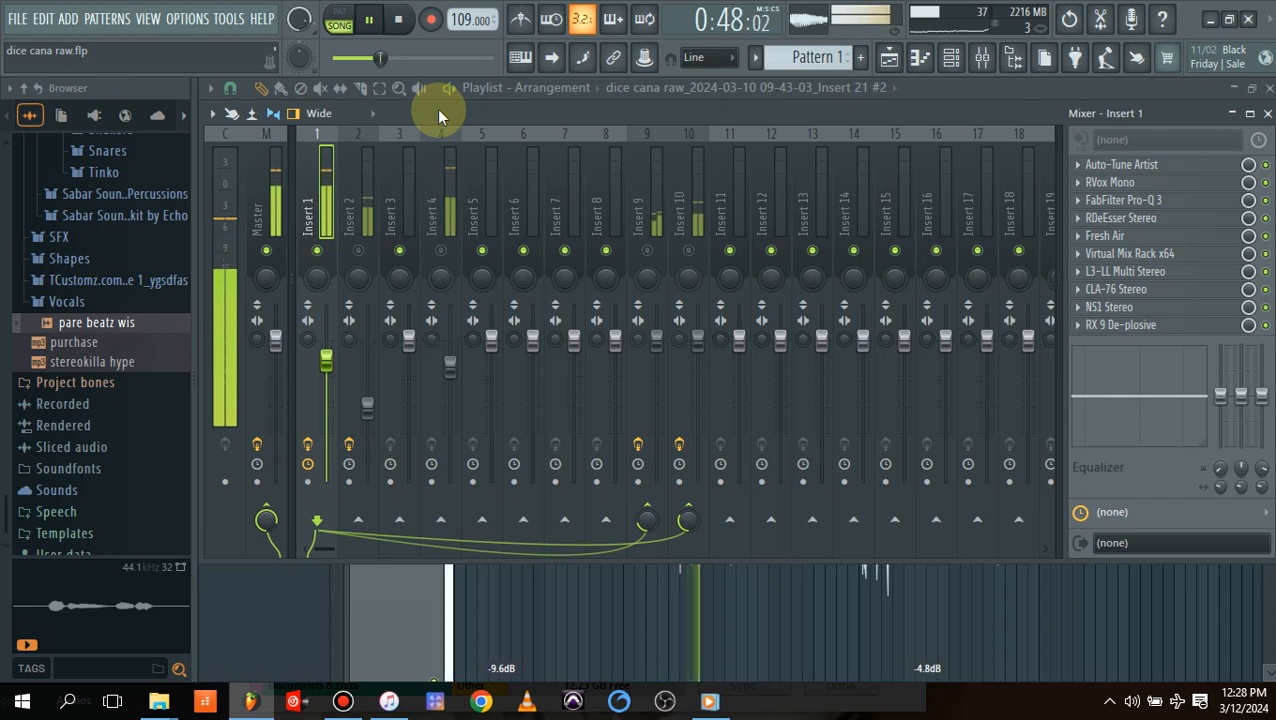
click(368, 18)
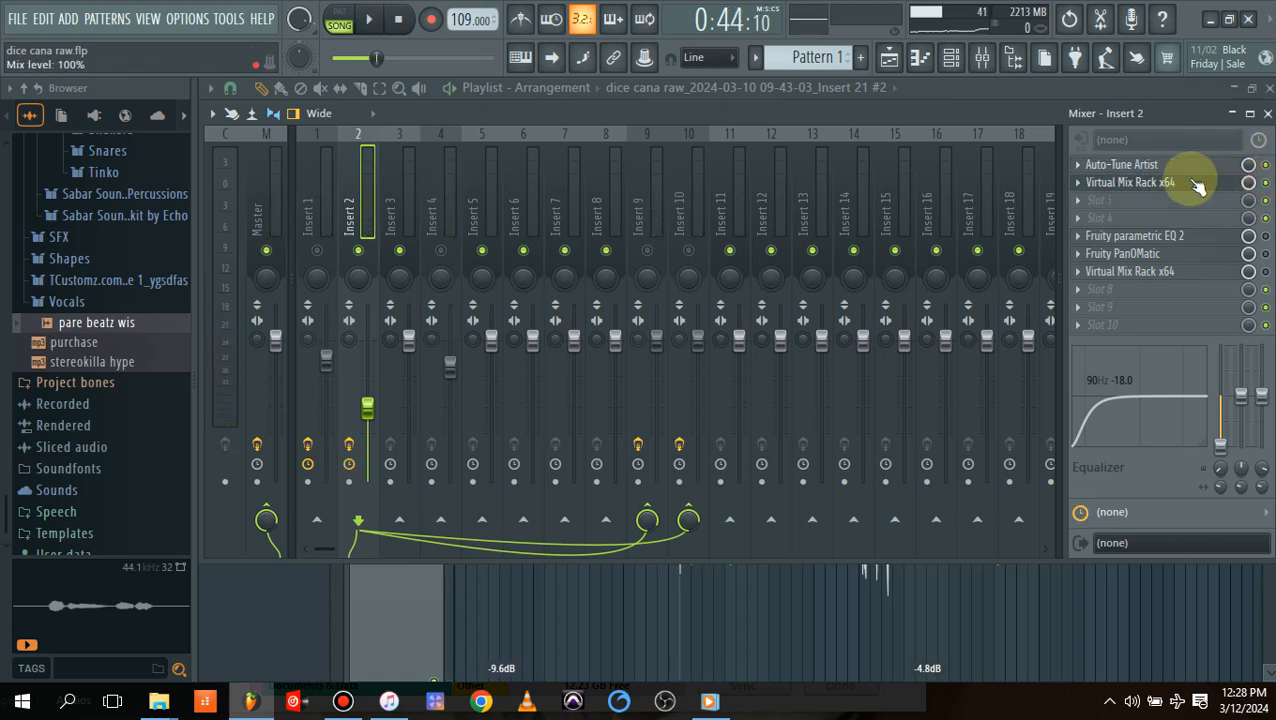
Review Auto-Tune Artist and neighbouring slots on Insert 2, then reselect the Insert 2 track
click(1122, 164)
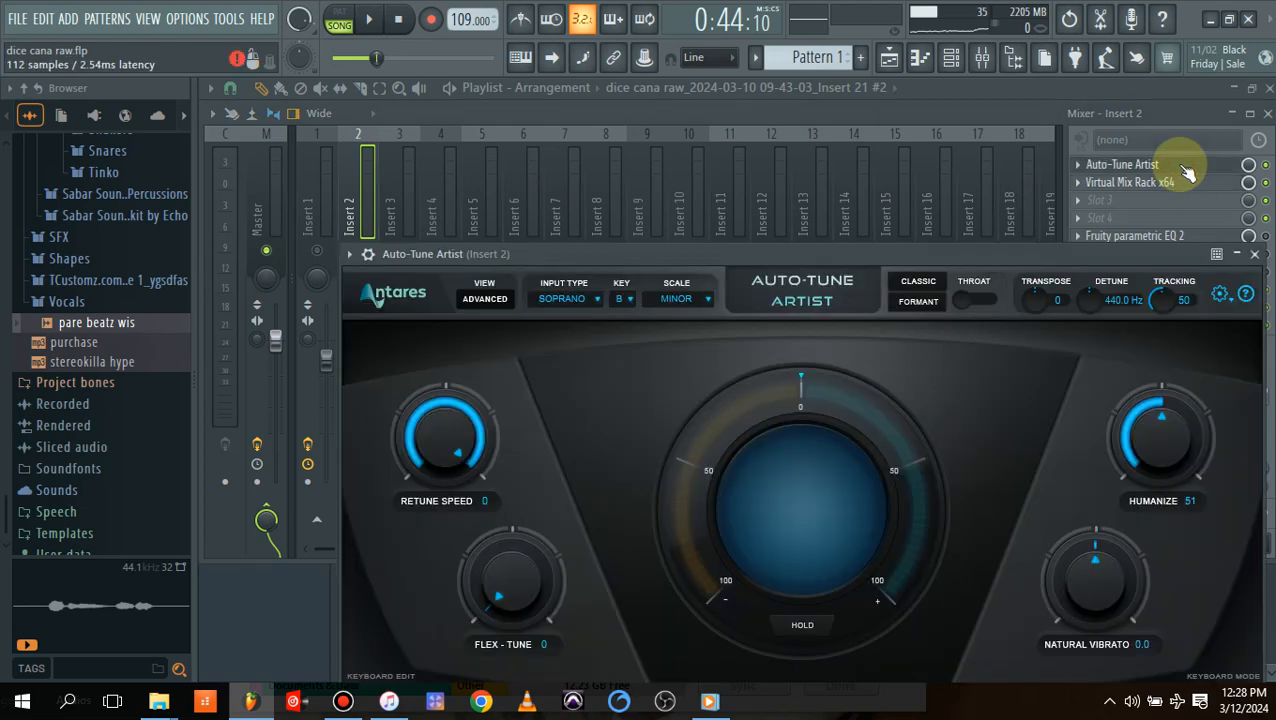
click(1130, 182)
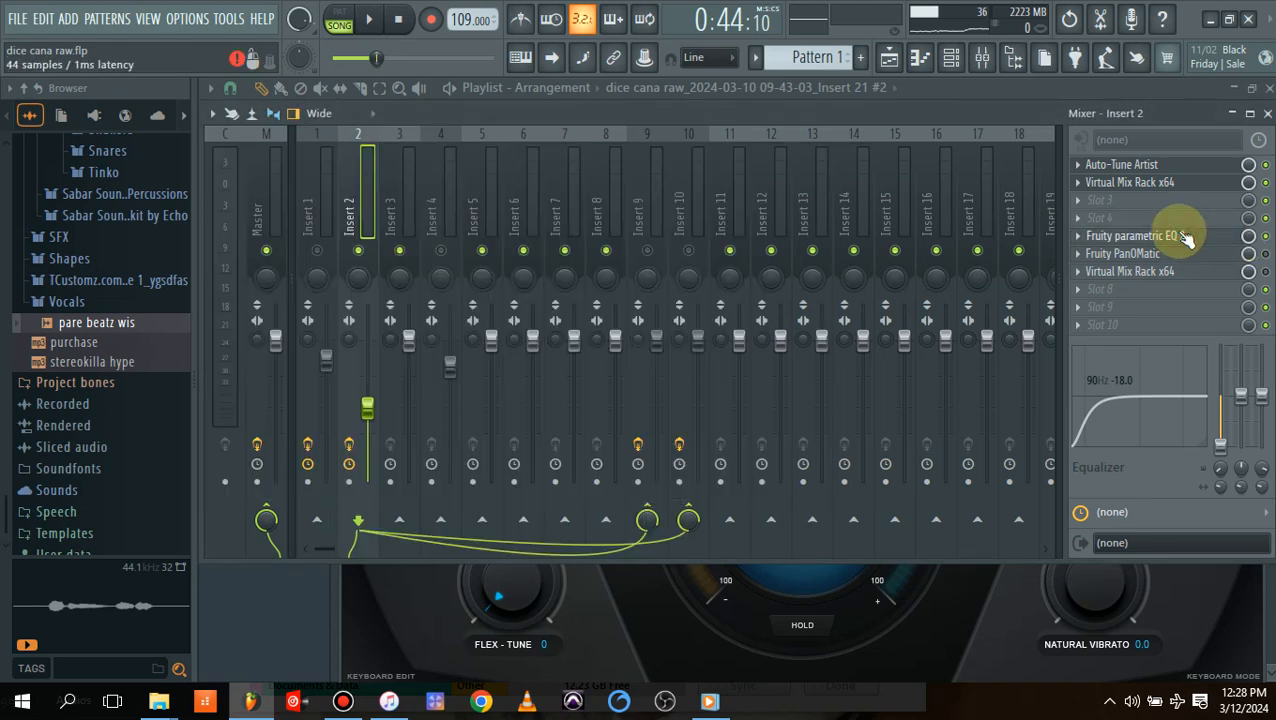
click(1134, 236)
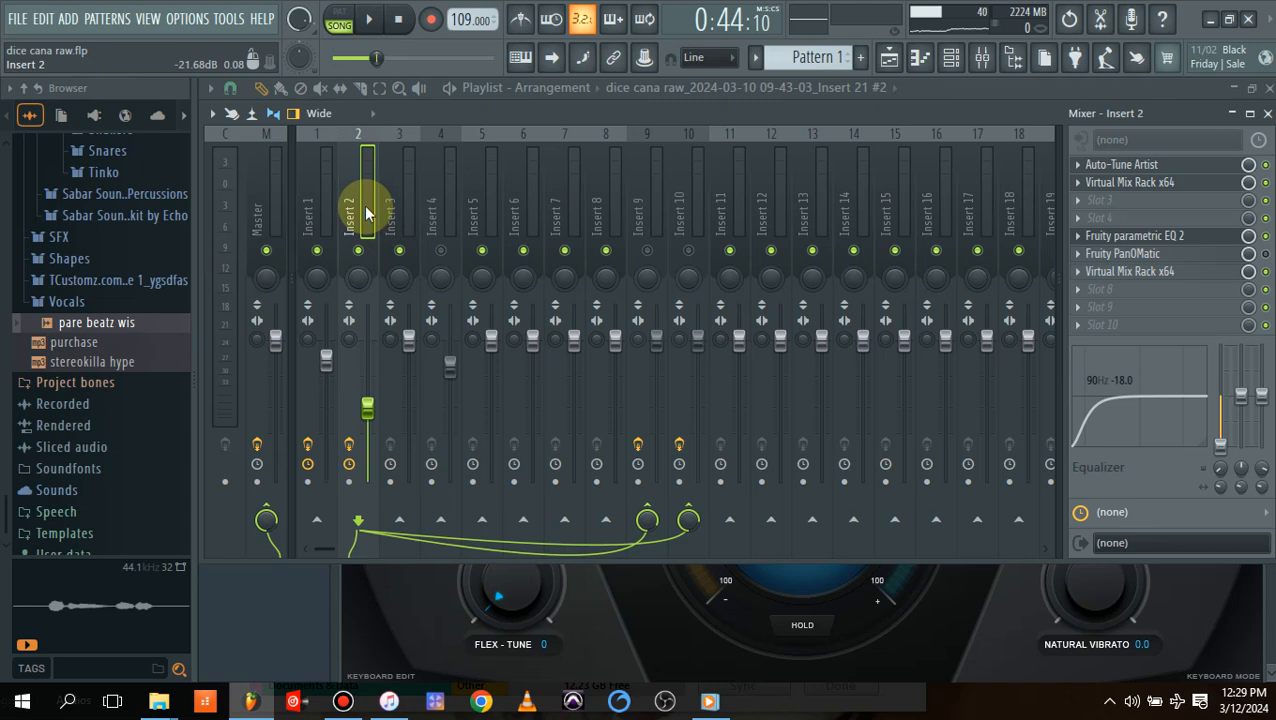
click(316, 216)
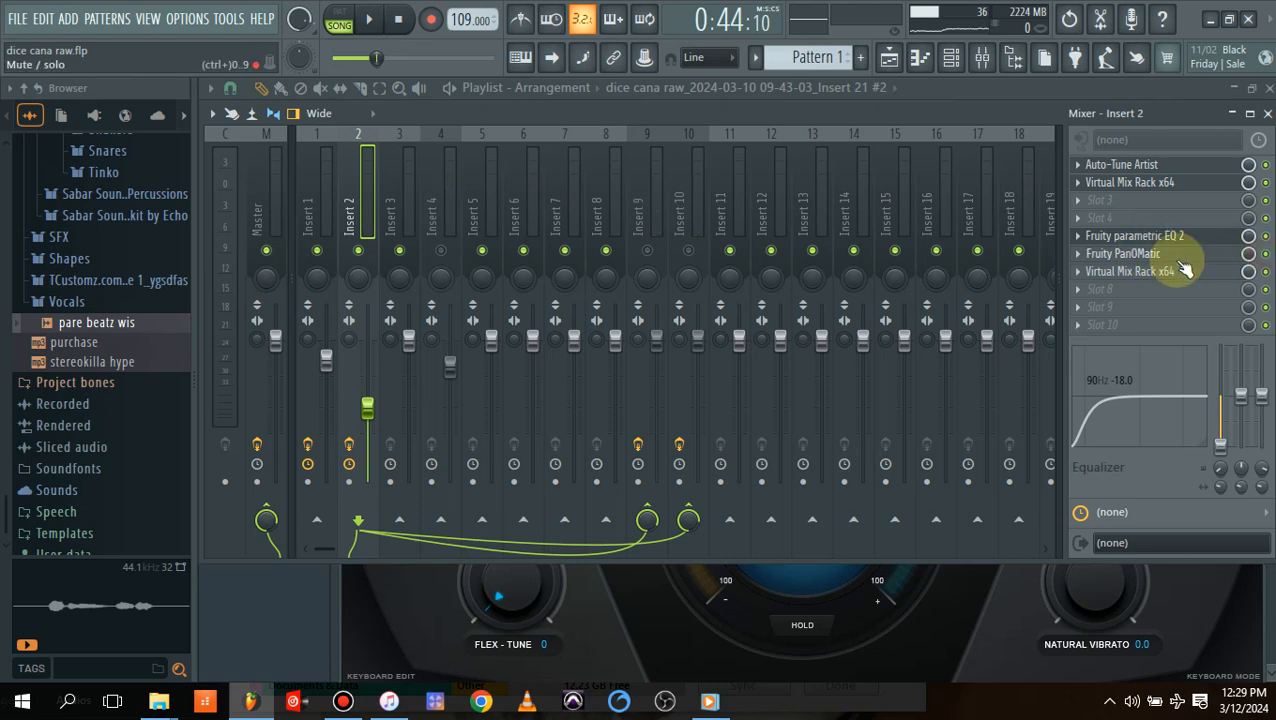
click(1122, 252)
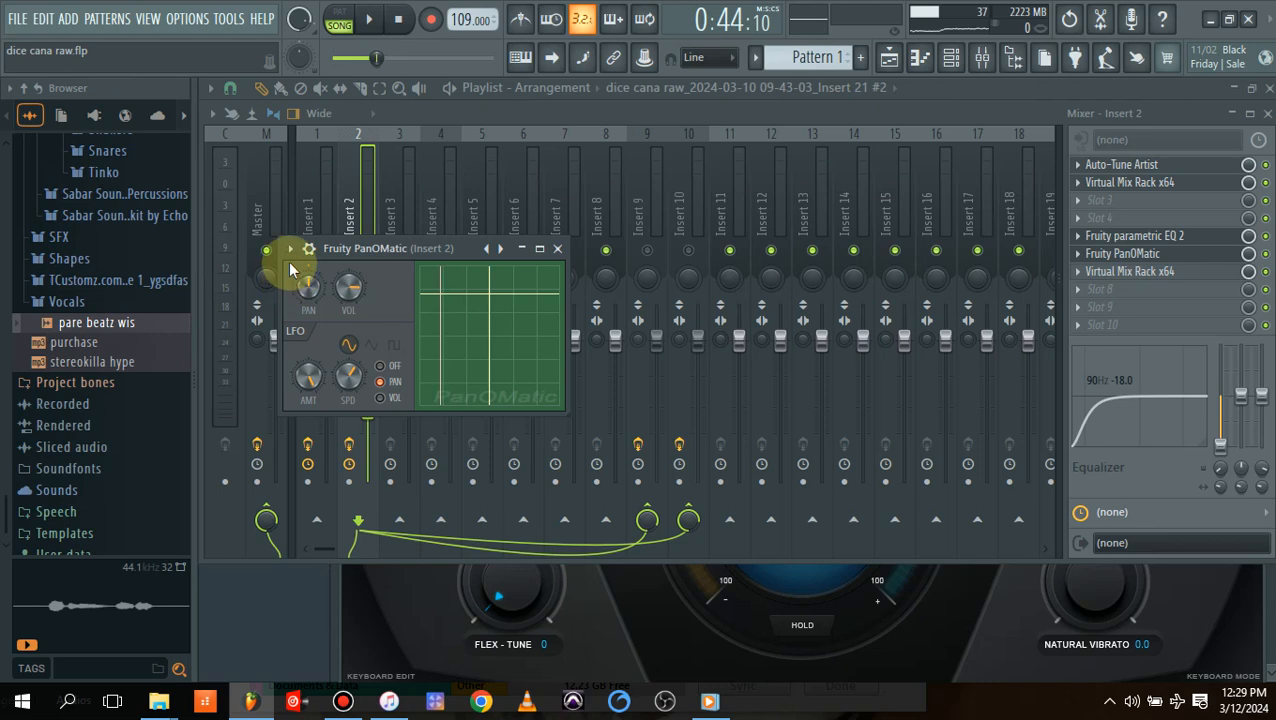
click(380, 382)
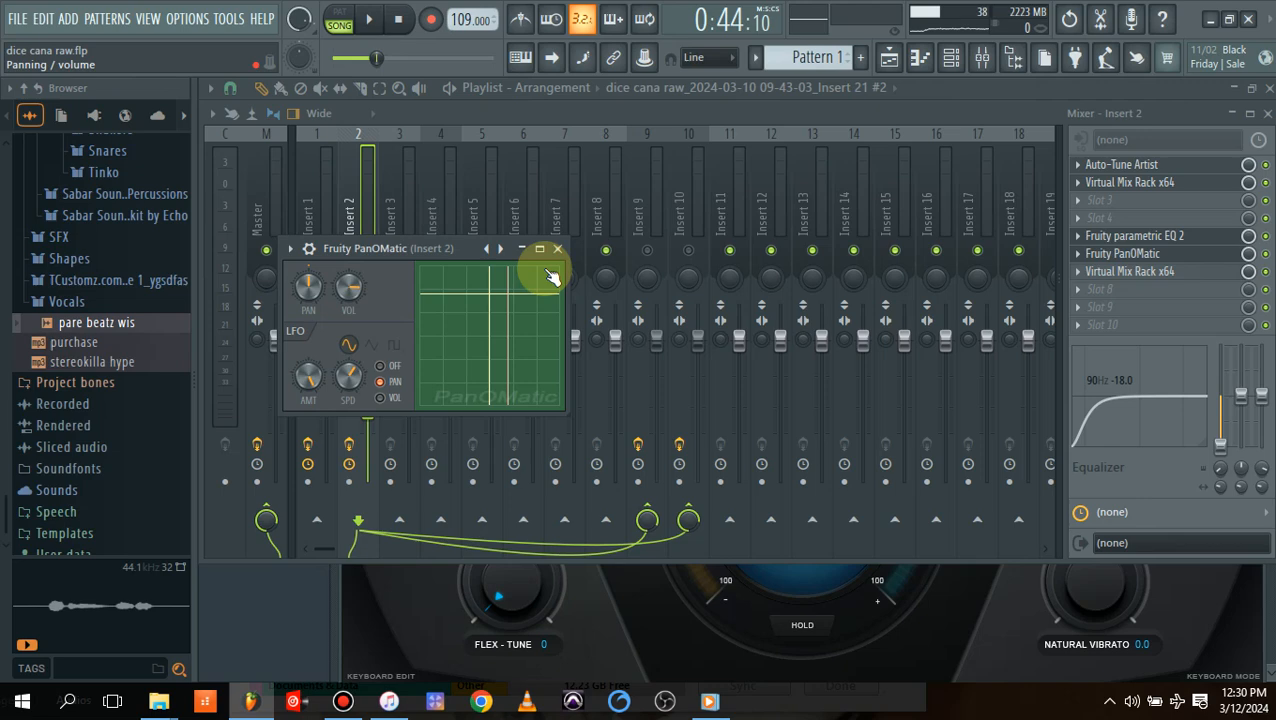
click(558, 248)
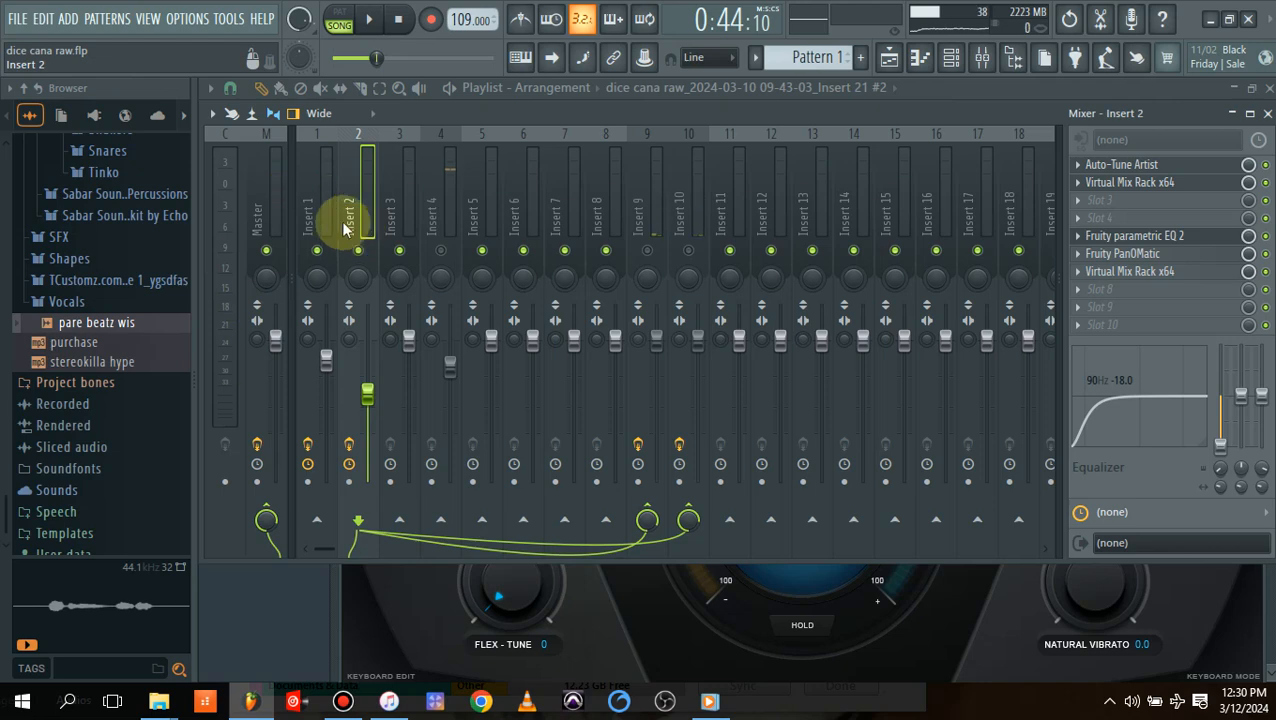
Check Insert 9's Fruity Reverb 2 chain, then select the delay return track Insert 10
click(316, 216)
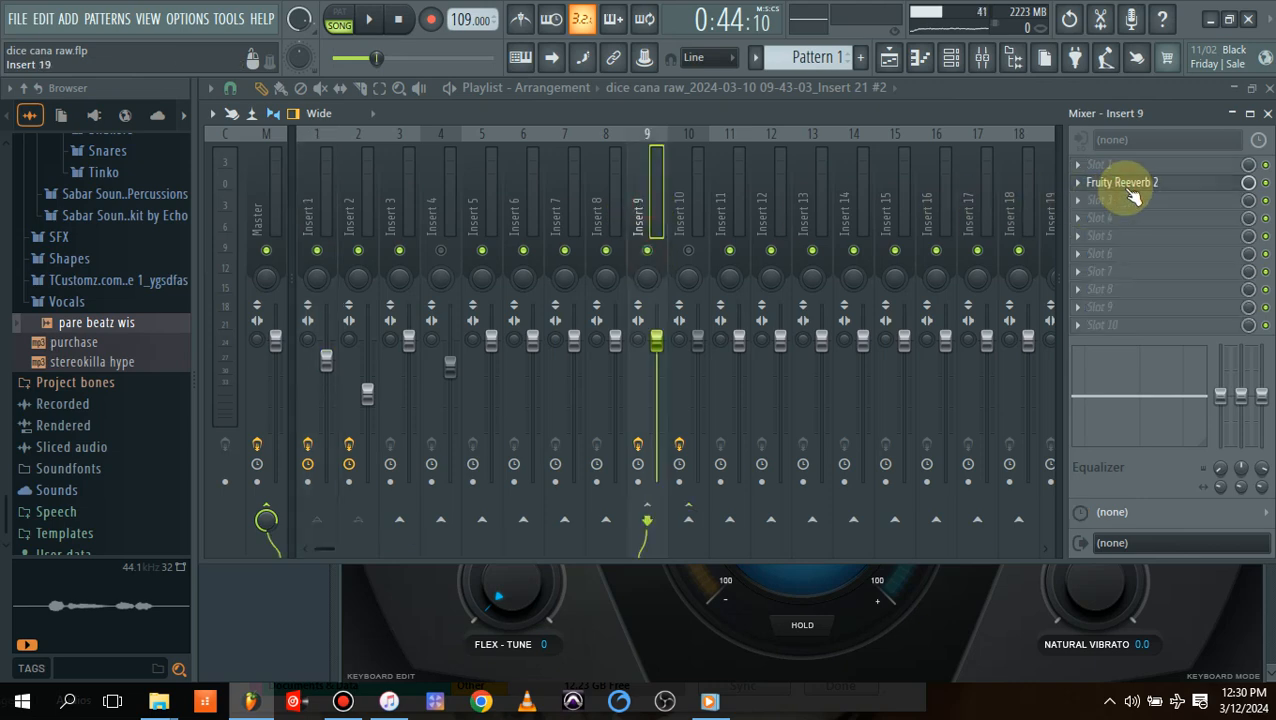
click(1122, 182)
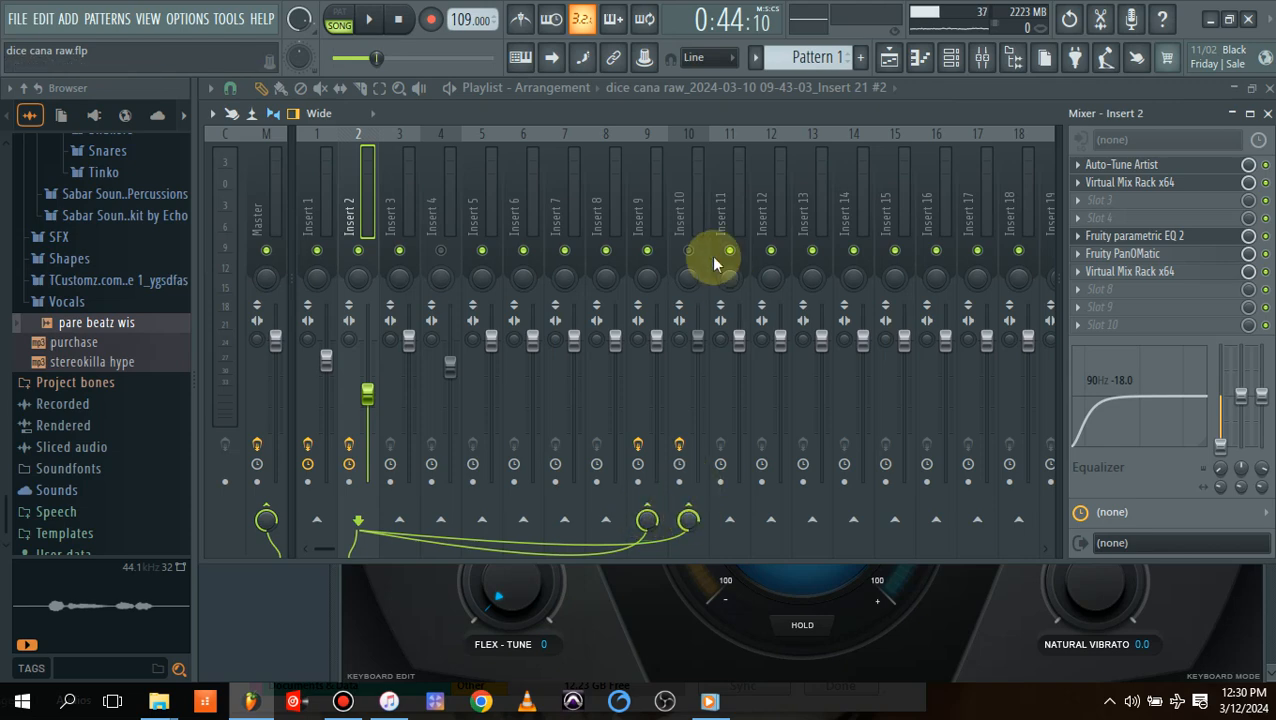
click(688, 210)
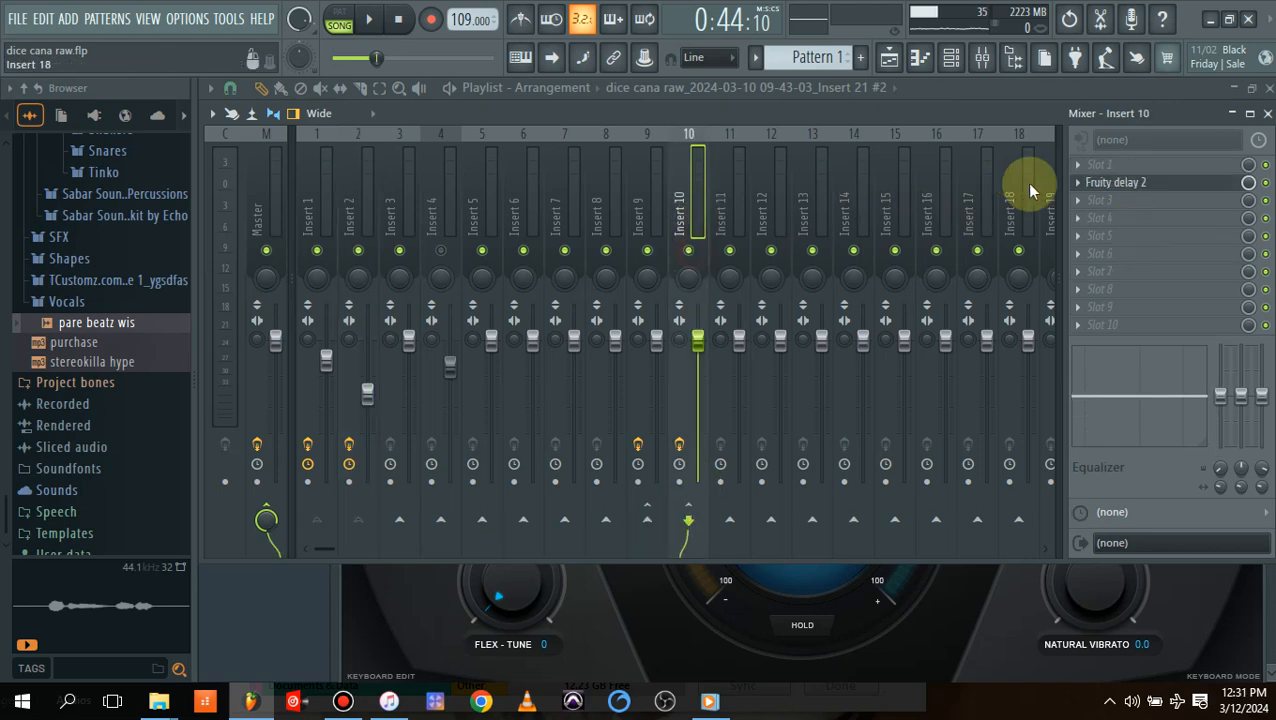
Look over Fruity delay 2 on Insert 10, then raise Insert 2's send into Insert 10 to about 0 dB
click(1116, 182)
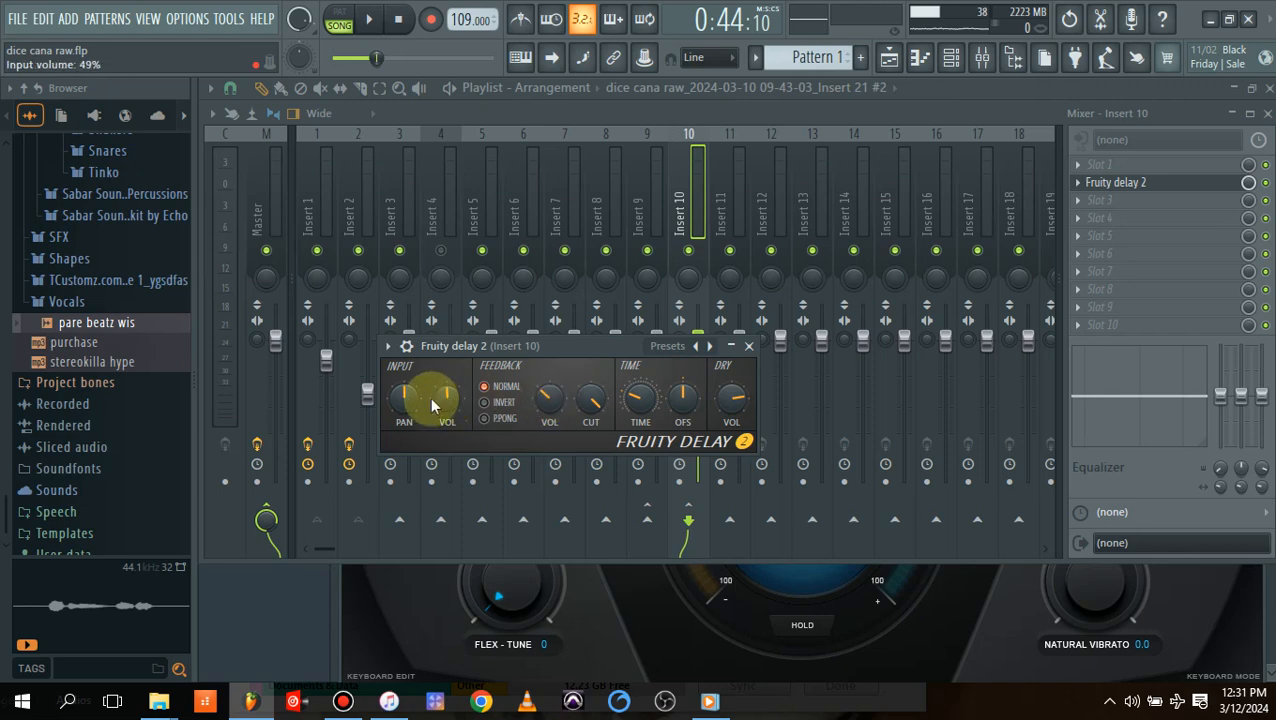
click(748, 346)
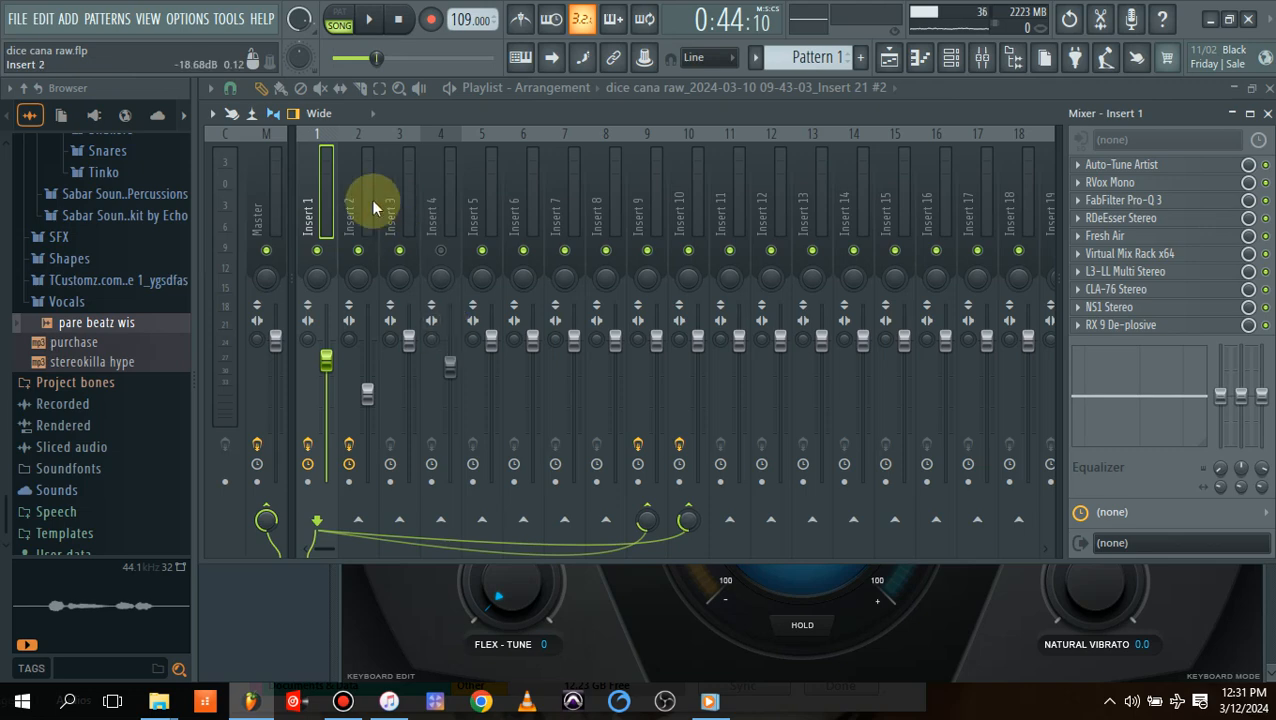
click(358, 200)
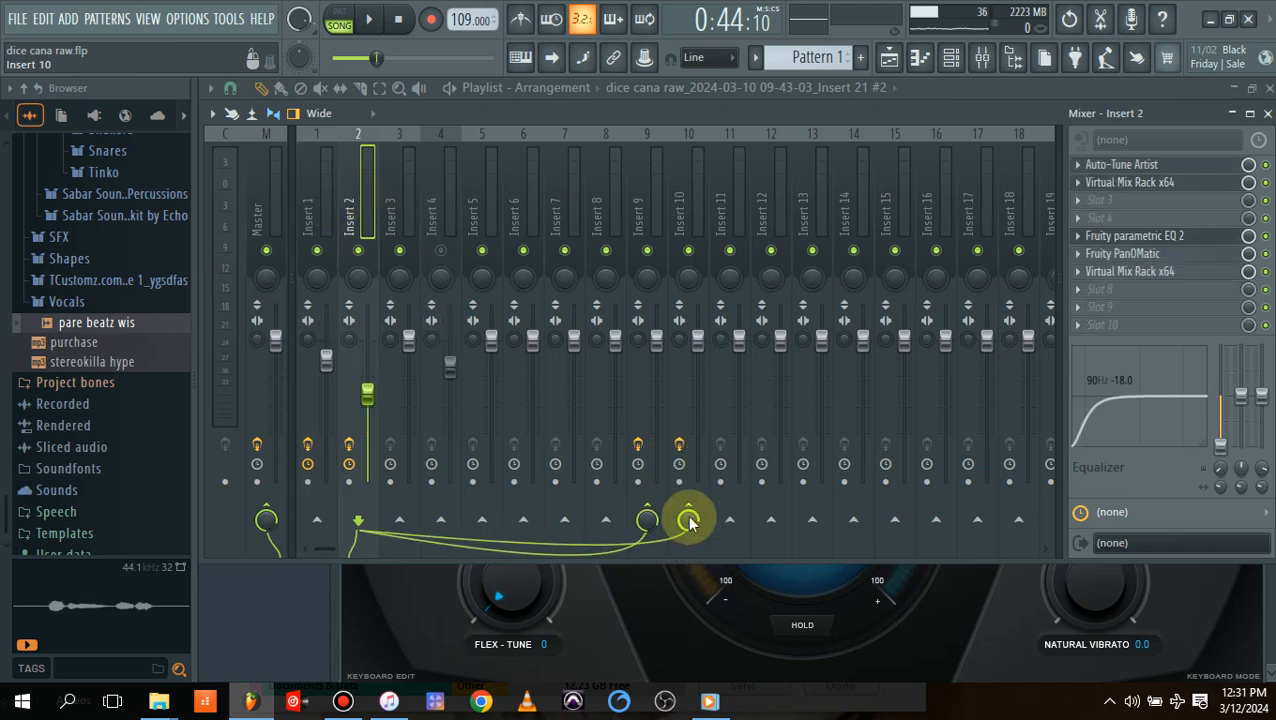
drag(688, 518, 688, 510)
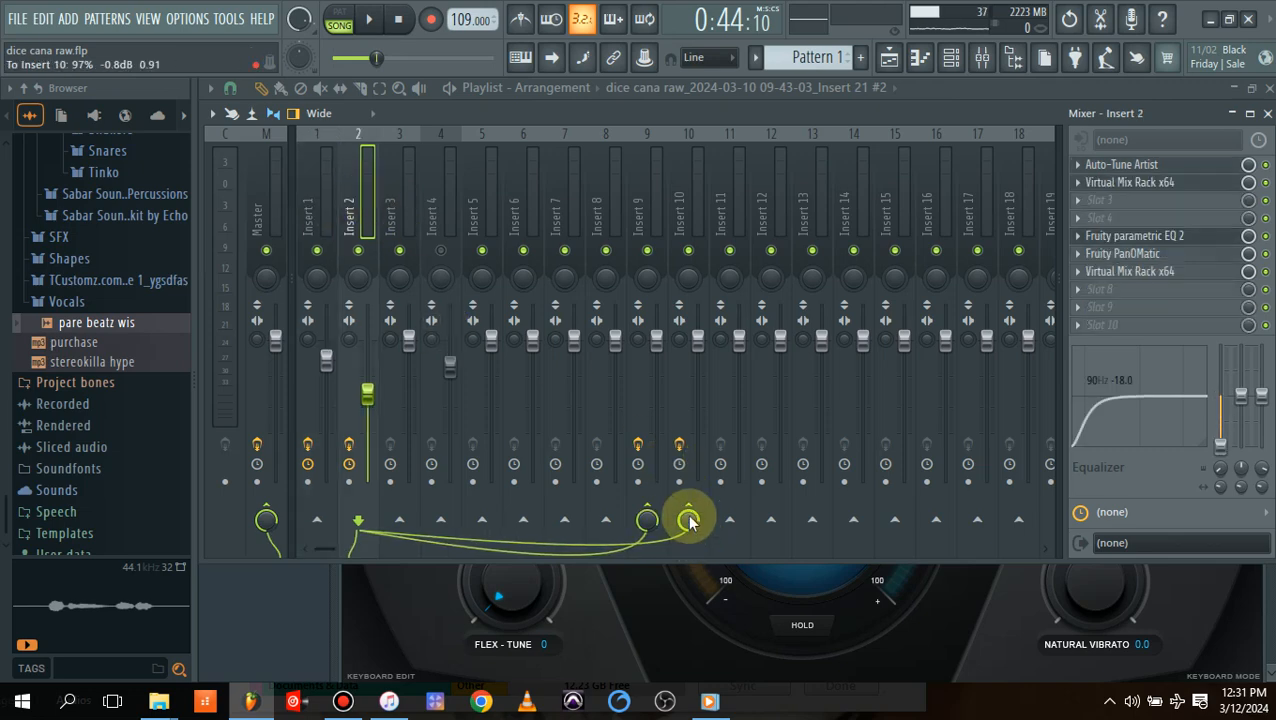